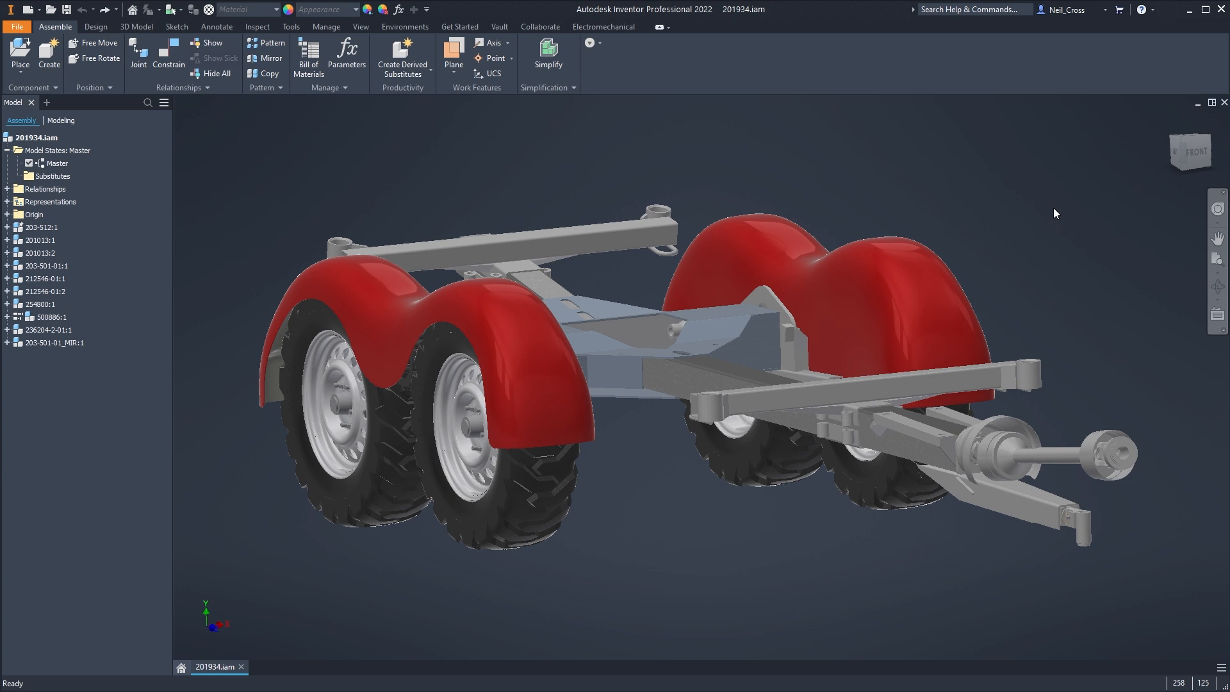
{"action": "mouse_move", "coordinate": [1052, 207]}
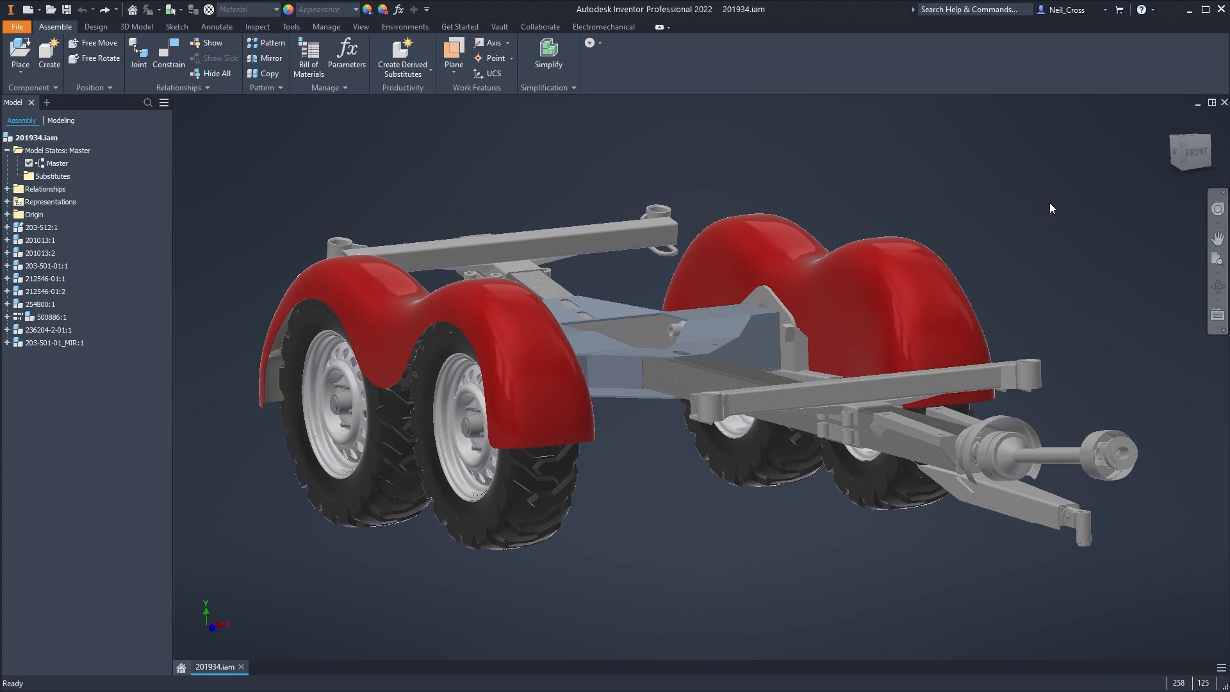
{"action": "mouse_move", "coordinate": [1023, 122]}
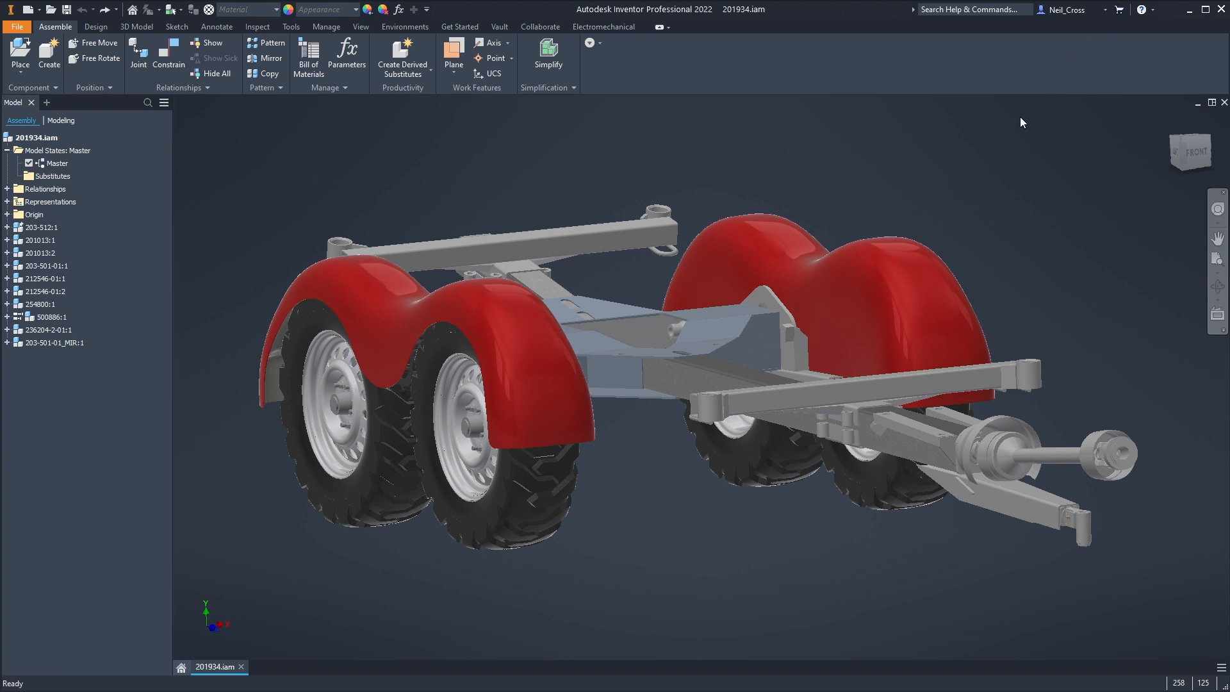
{"action": "mouse_move", "coordinate": [990, 140]}
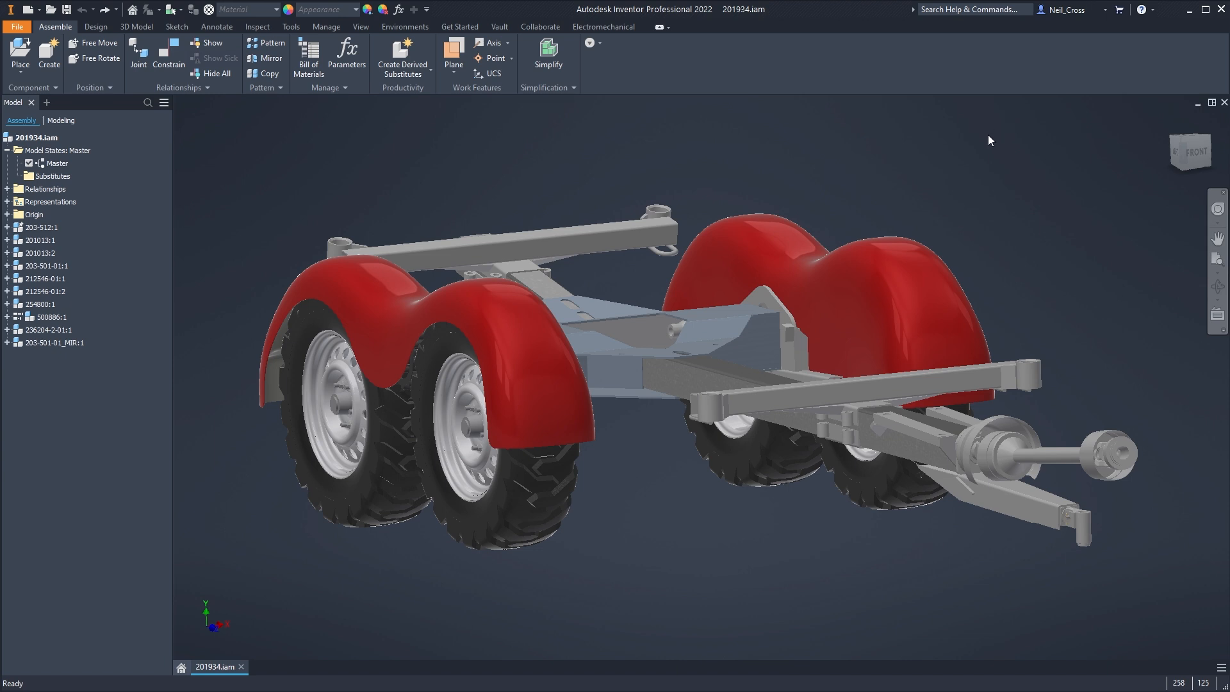
{"action": "mouse_move", "coordinate": [807, 199]}
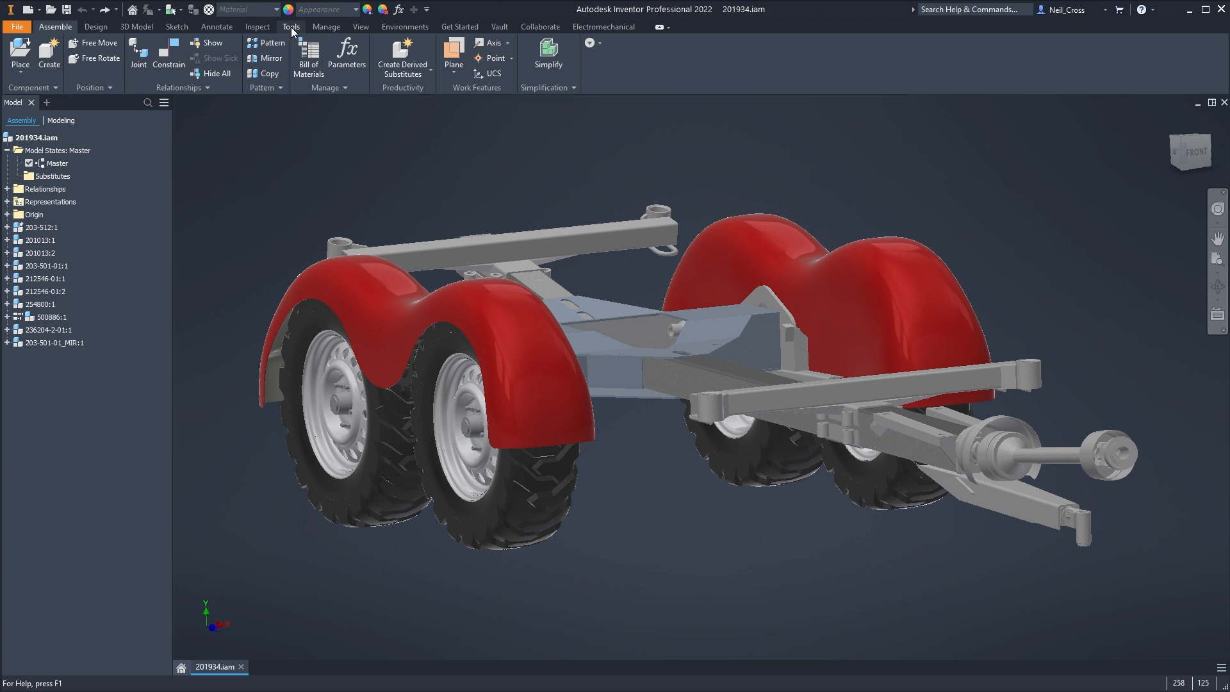
- Reveal the Radeon ProRender panel on the Tools ribbon for the trailer assembly
{"action": "left_click", "coordinate": [292, 27]}
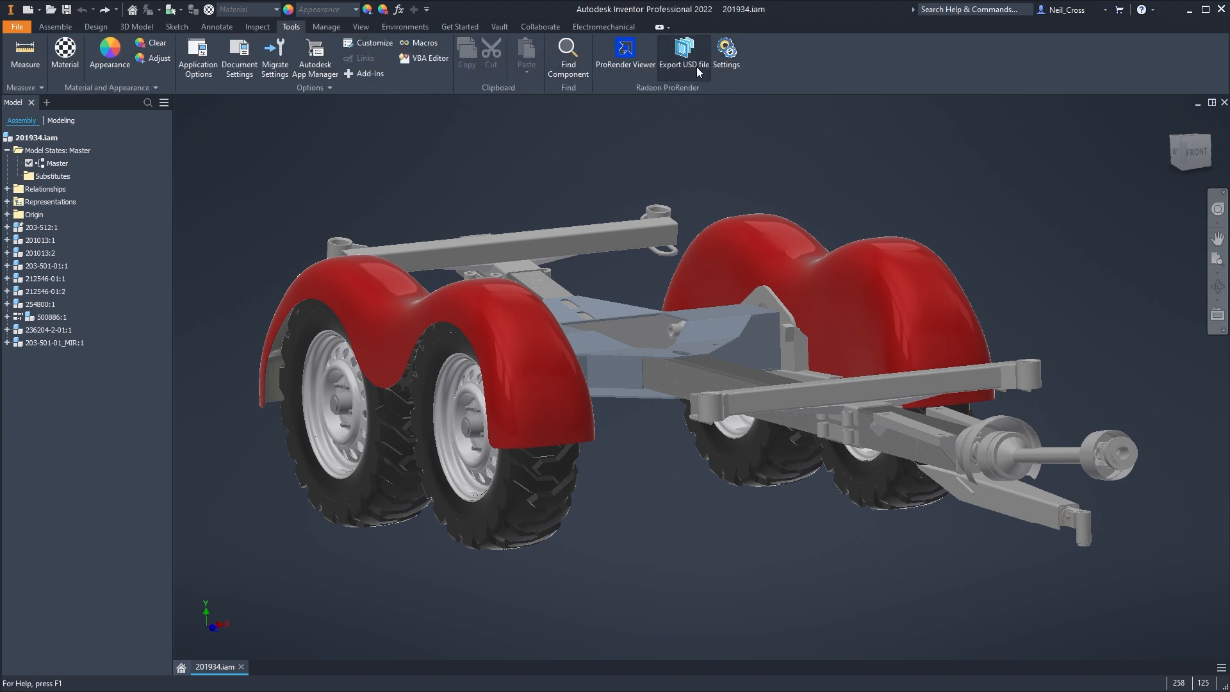
{"action": "mouse_move", "coordinate": [708, 25]}
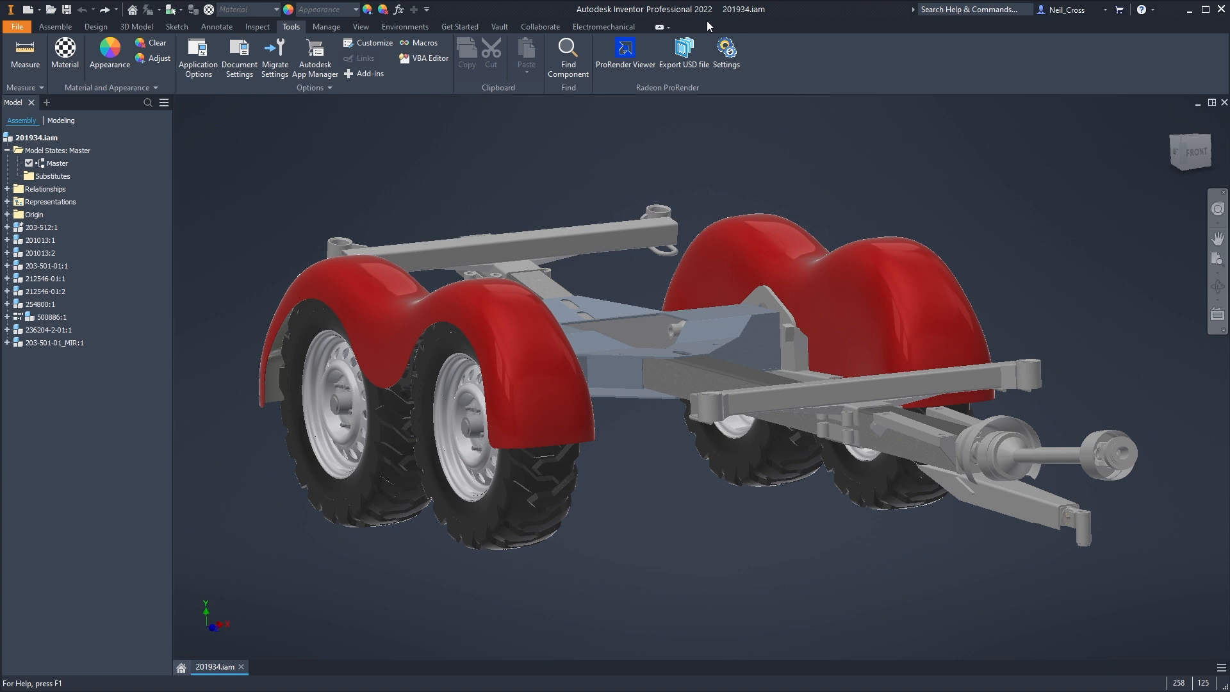
{"action": "mouse_move", "coordinate": [685, 57]}
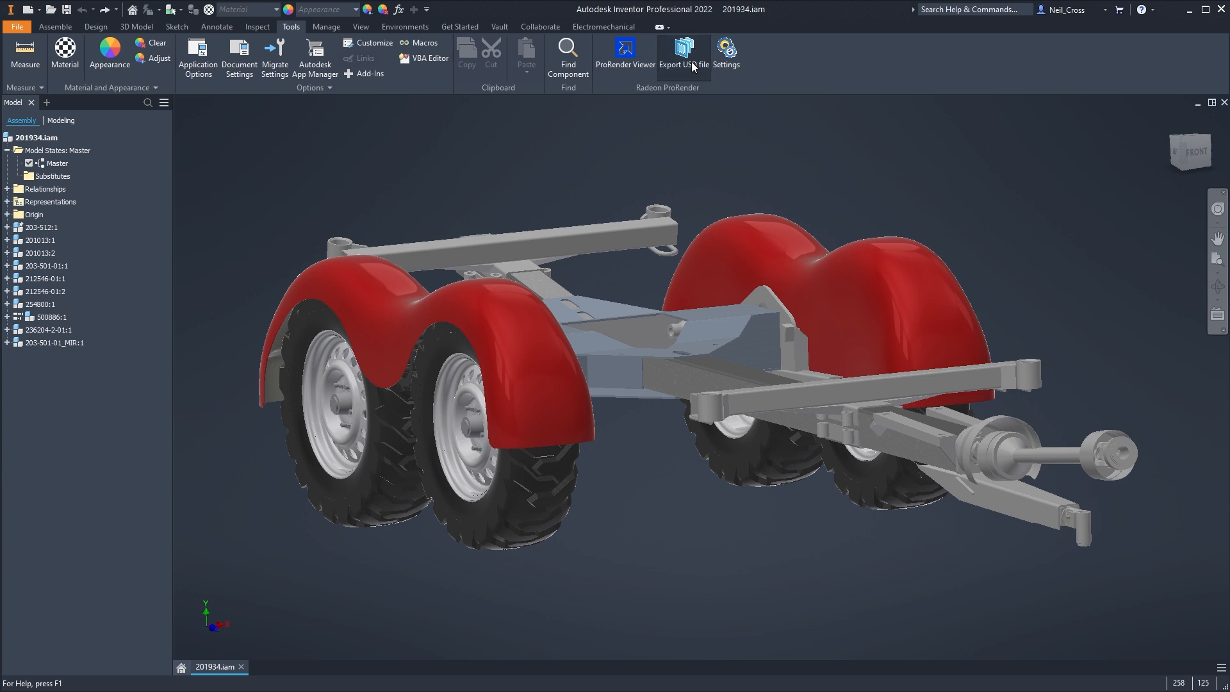
{"action": "mouse_move", "coordinate": [748, 116]}
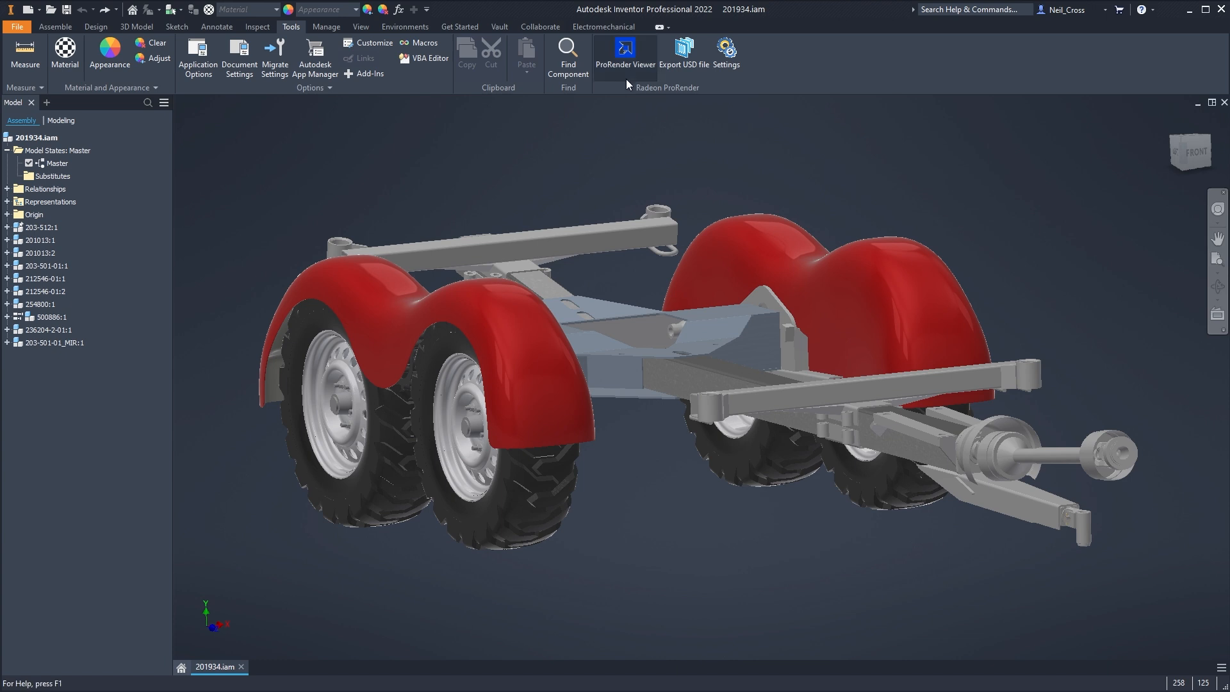
{"action": "mouse_move", "coordinate": [628, 77]}
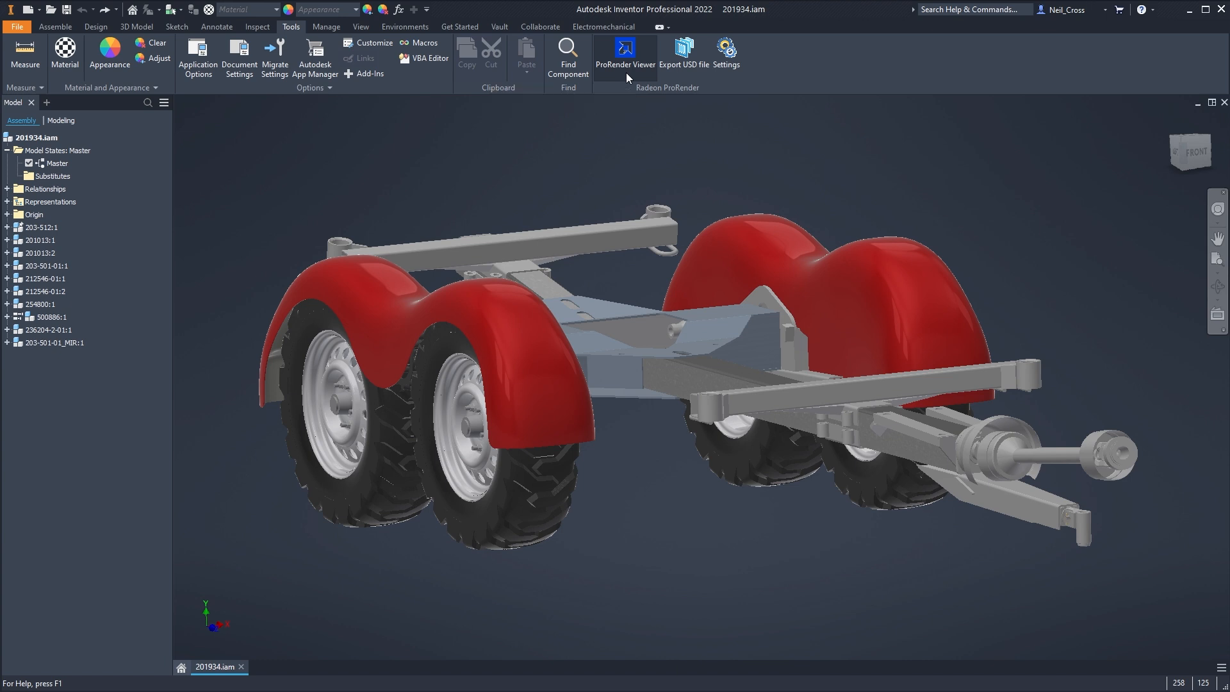
{"action": "mouse_move", "coordinate": [706, 283]}
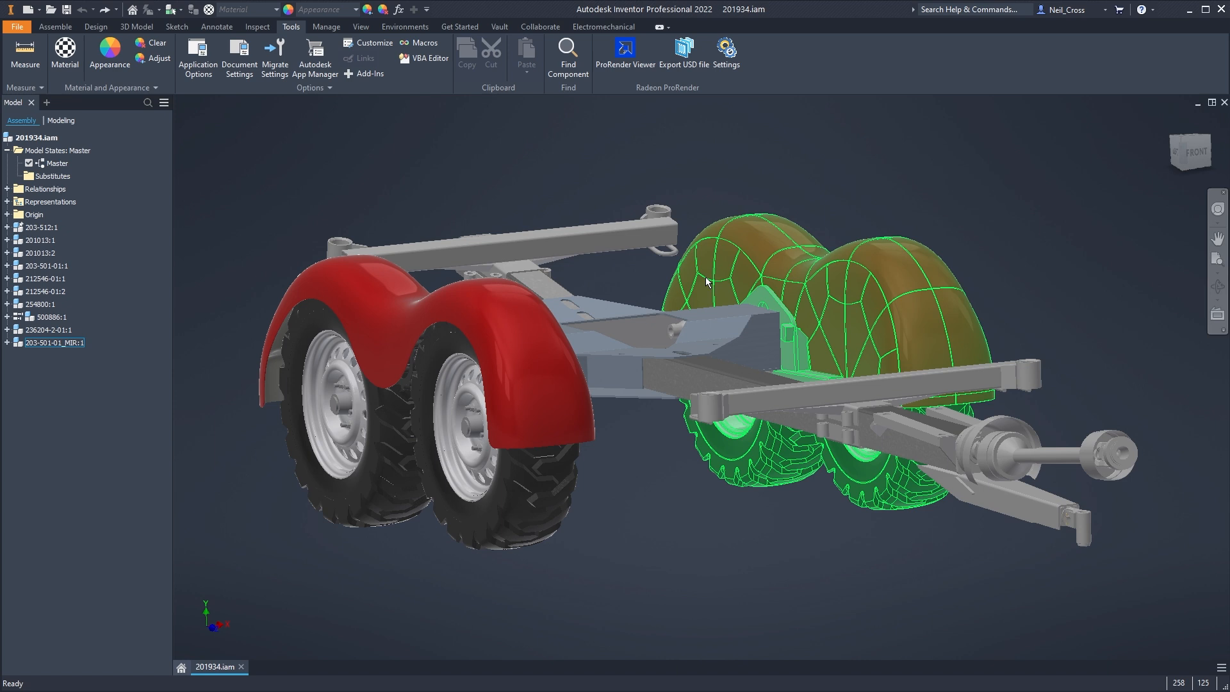
- Launch the ProRender Viewer with the trailer and review its Open Recent and Open file options
{"action": "left_click", "coordinate": [625, 48]}
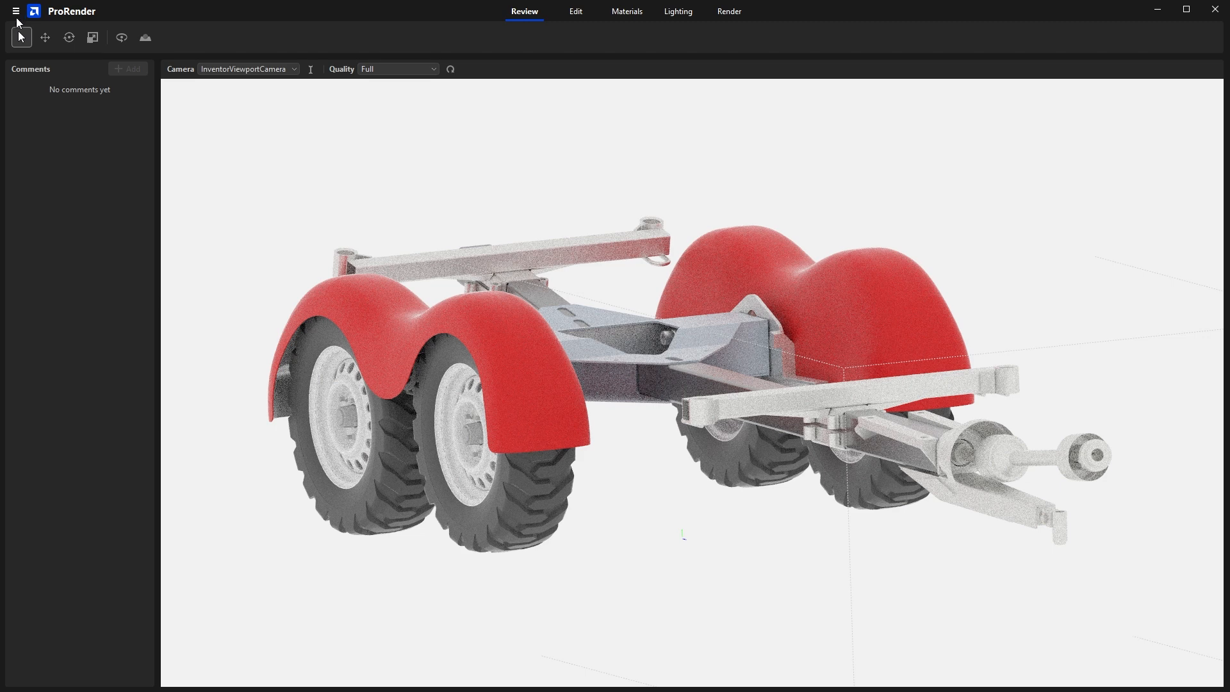
{"action": "left_click", "coordinate": [11, 14]}
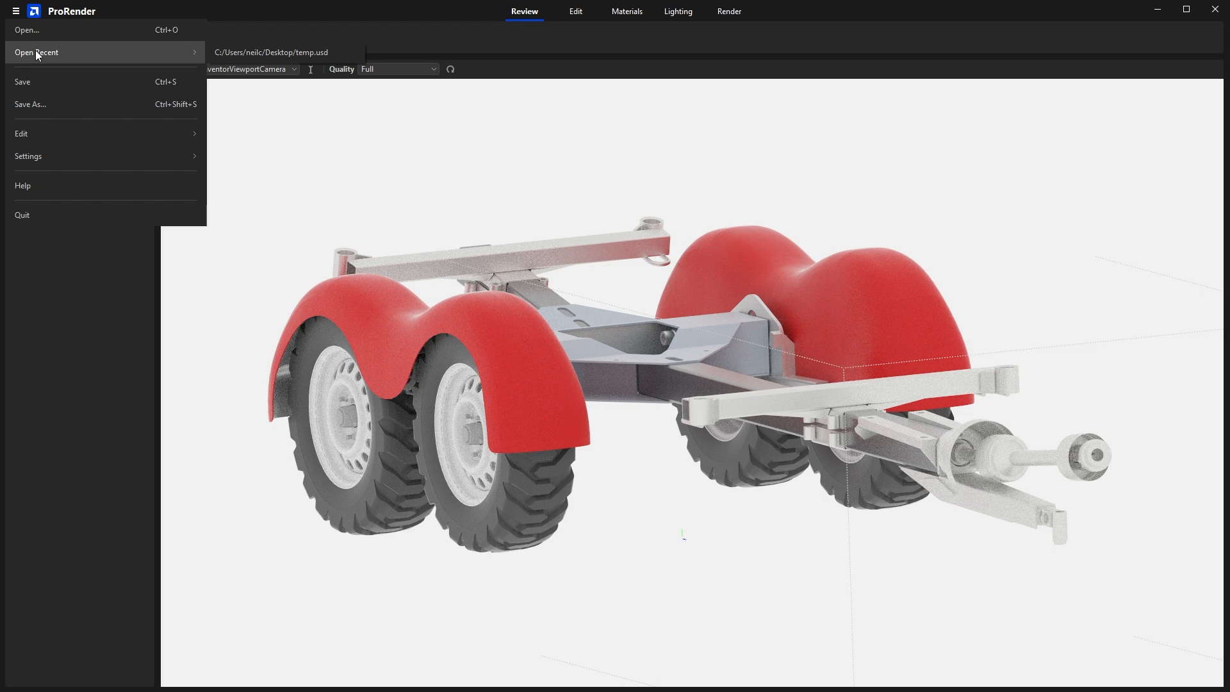
{"action": "left_click", "coordinate": [30, 104]}
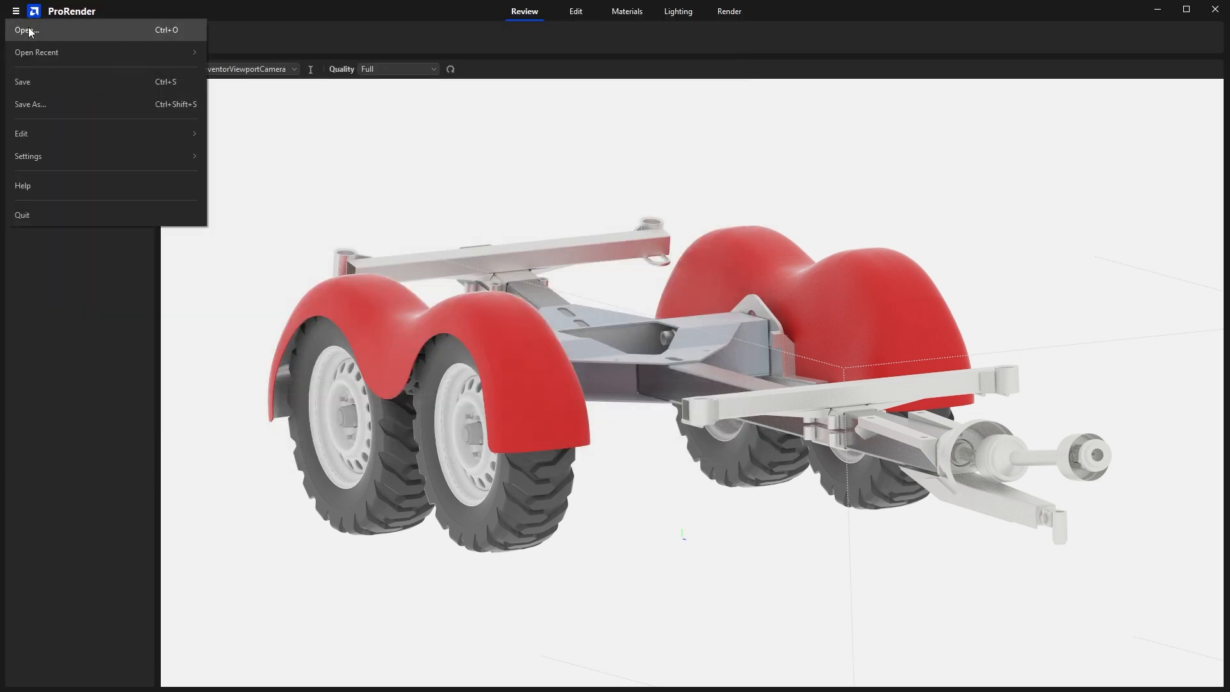
{"action": "left_click", "coordinate": [27, 30]}
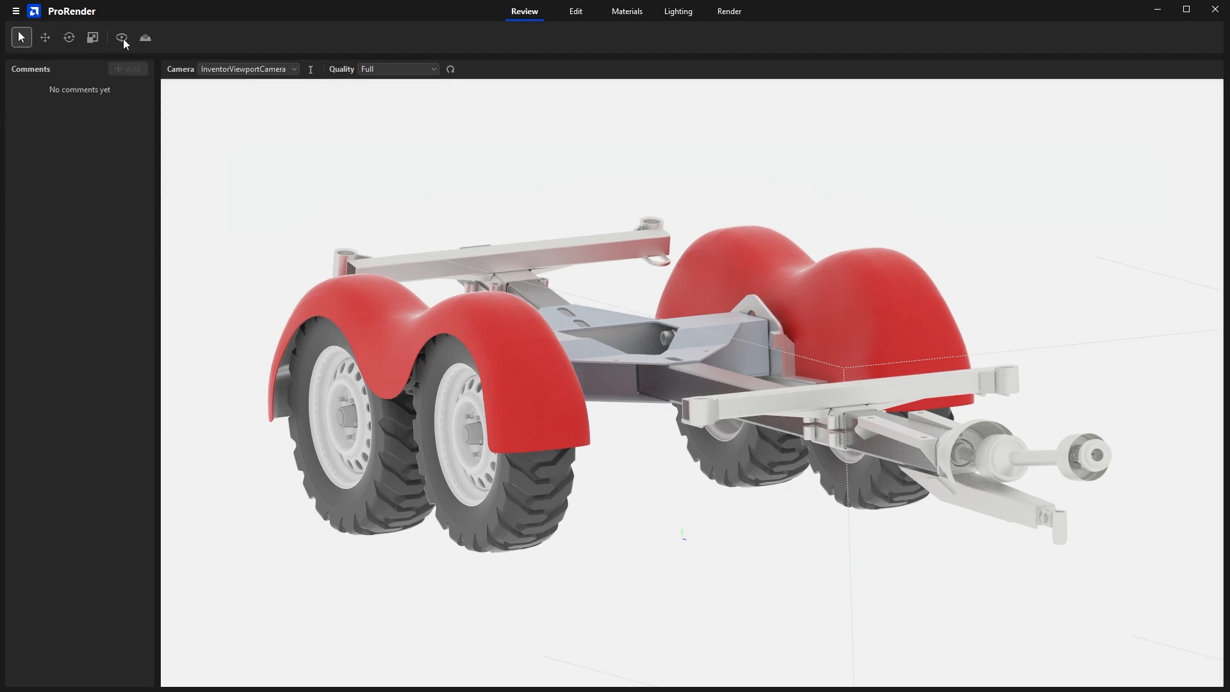
- Select the rear fender pair and settle on the Materials workspace after Edit and Lighting
{"action": "left_click", "coordinate": [21, 37]}
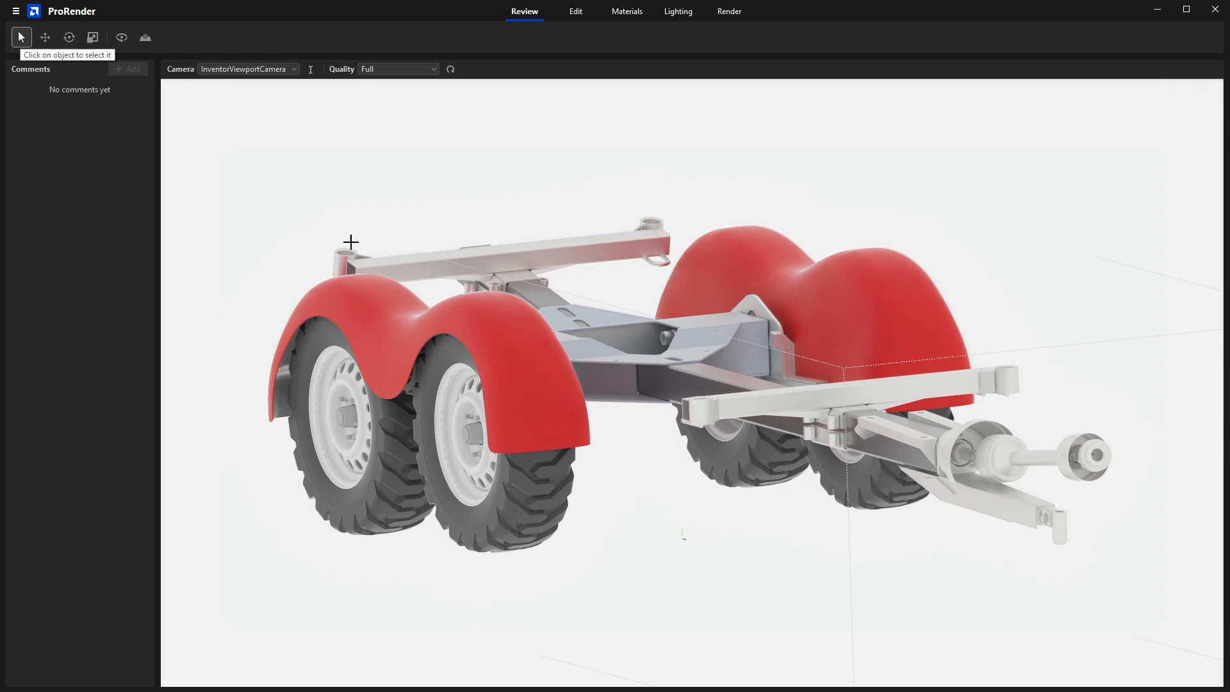
{"action": "left_click", "coordinate": [737, 317]}
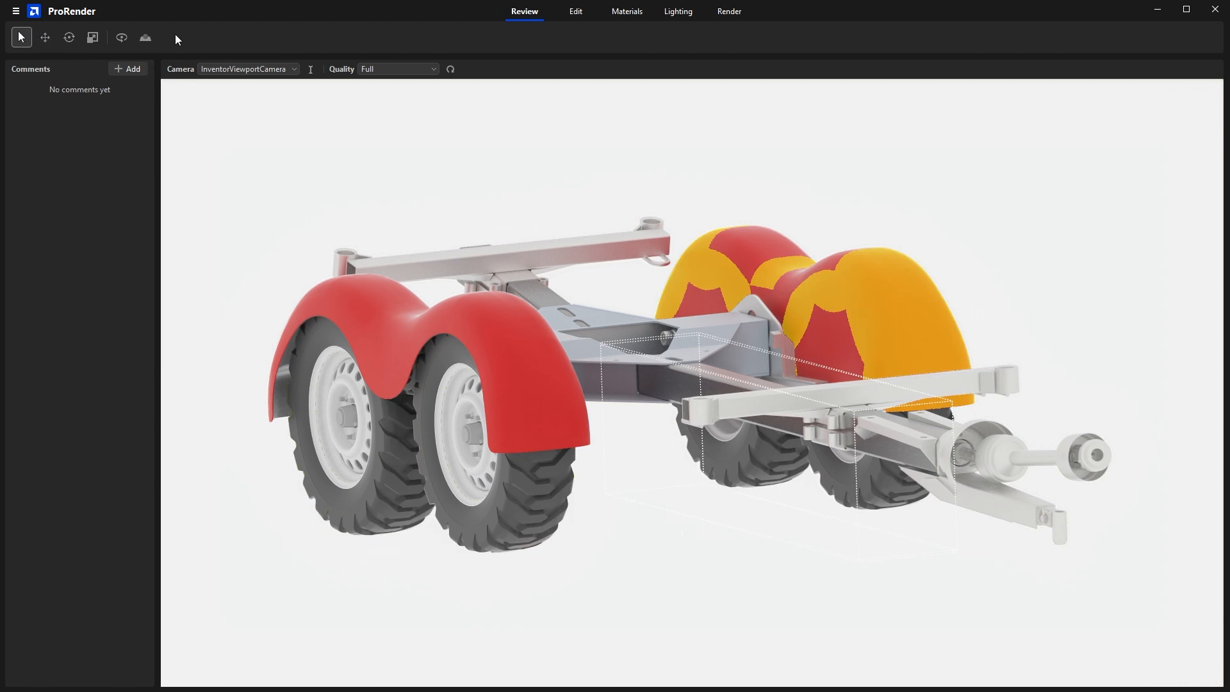
{"action": "mouse_move", "coordinate": [322, 48]}
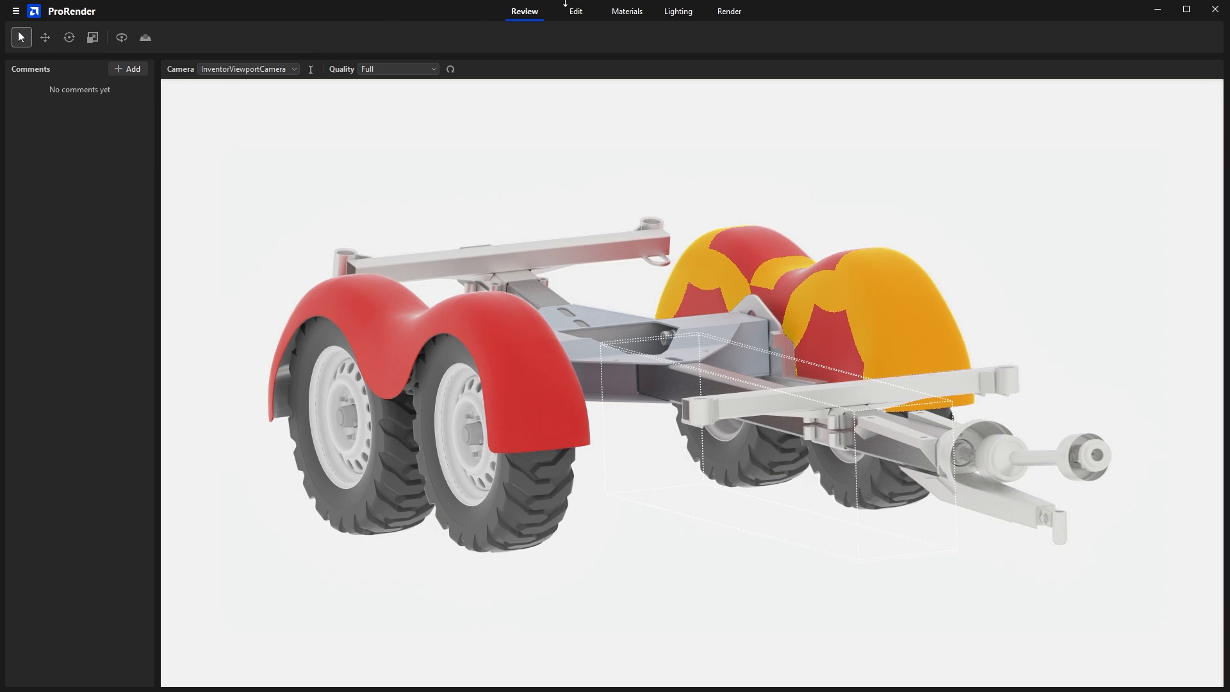
{"action": "left_click", "coordinate": [575, 11]}
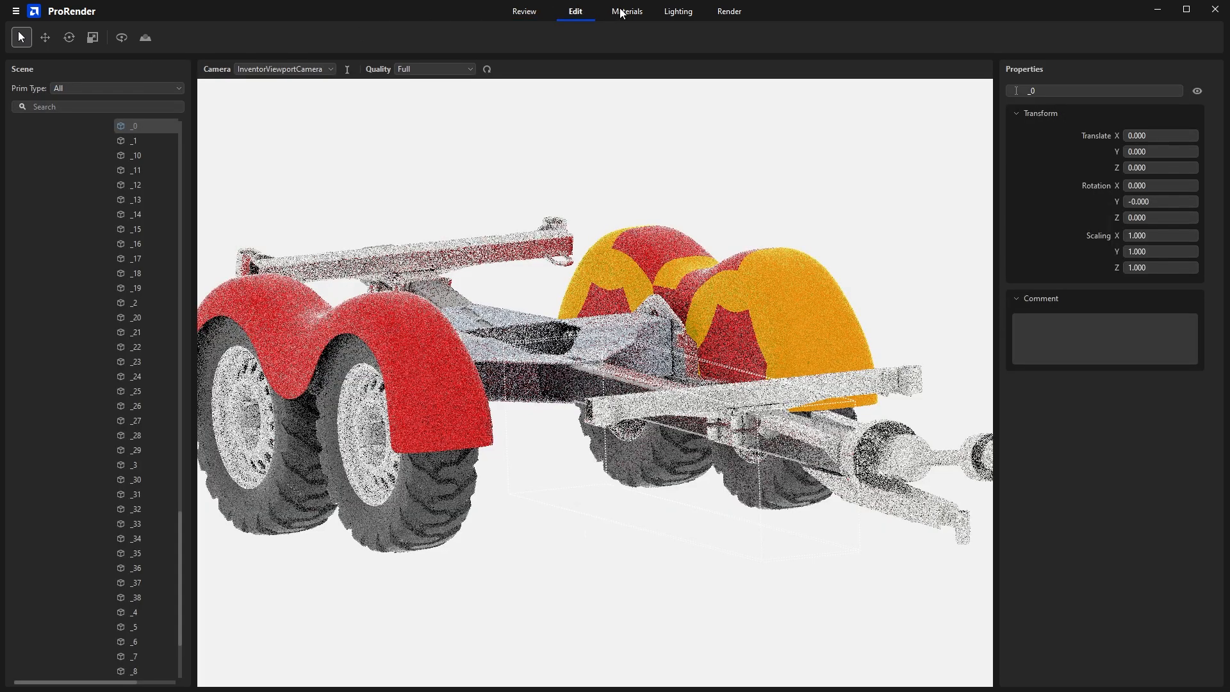
{"action": "left_click", "coordinate": [678, 11]}
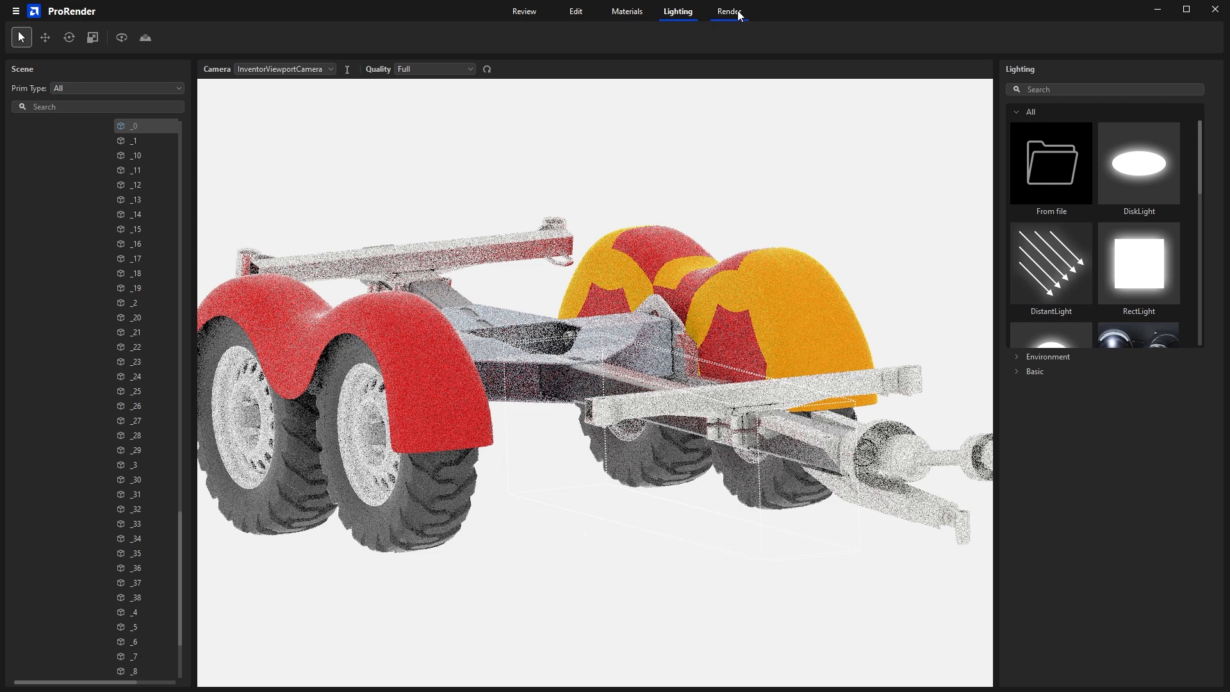
{"action": "left_click", "coordinate": [627, 11]}
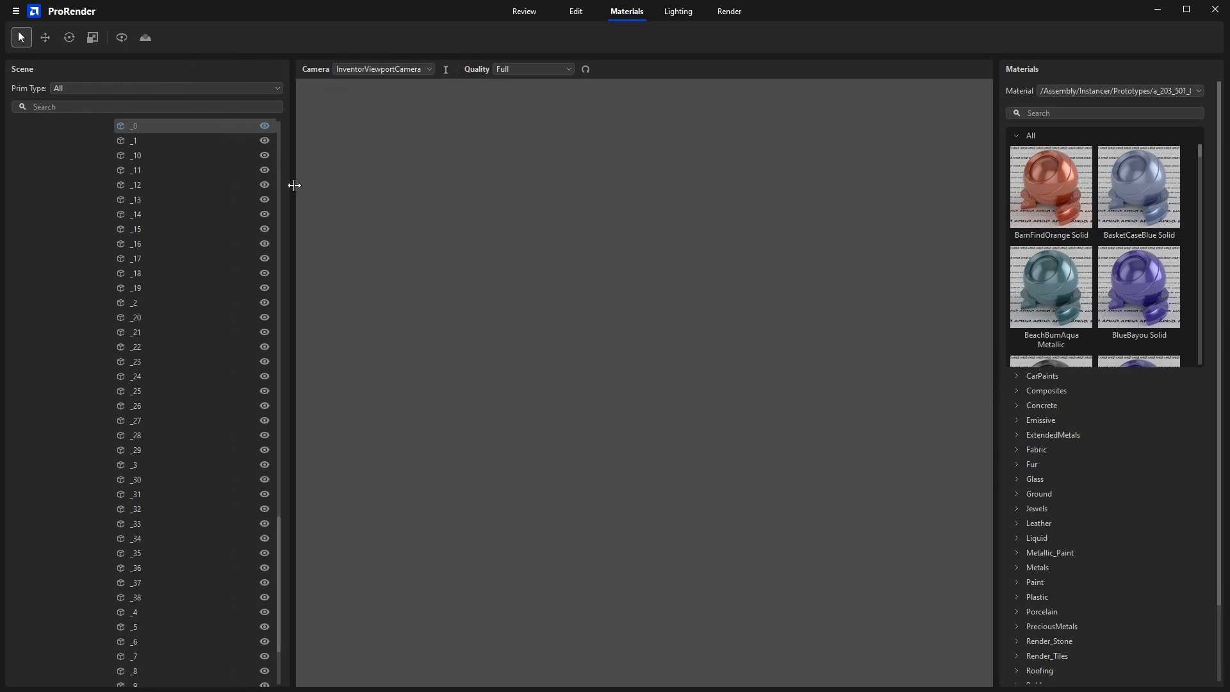
- Widen the scene hierarchy panel and switch the viewport to the Perspective camera
{"action": "left_click_drag", "start_coordinate": [294, 185], "coordinate": [182, 205]}
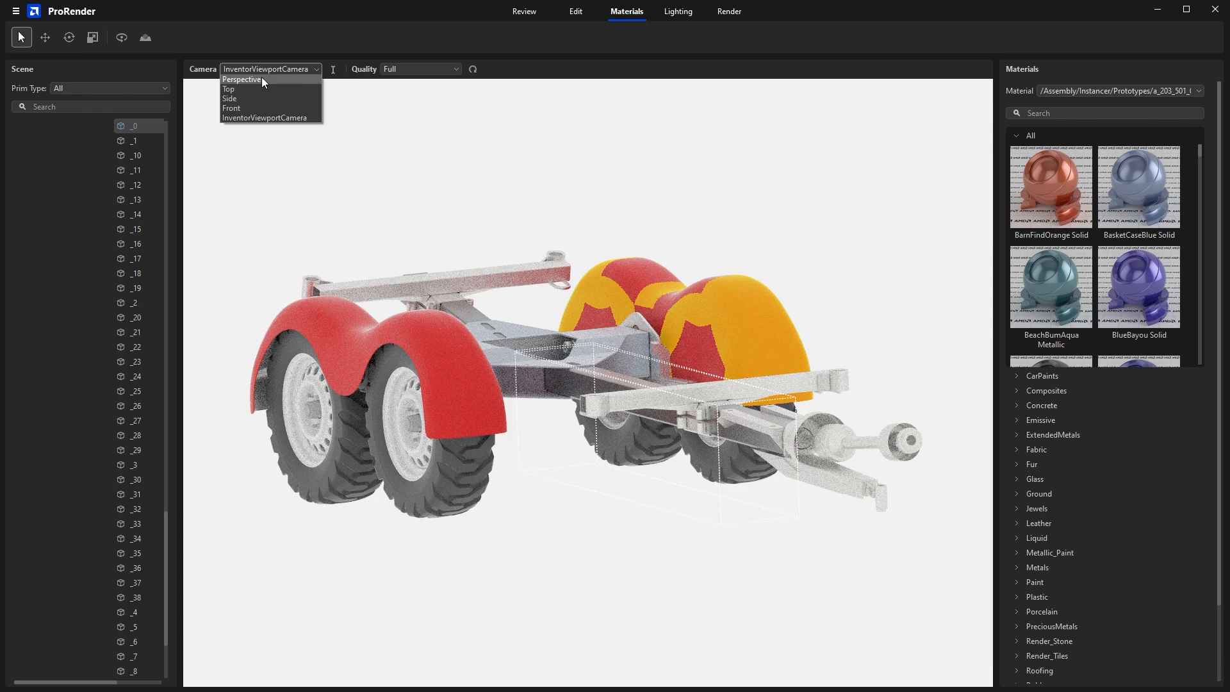
{"action": "left_click", "coordinate": [242, 79]}
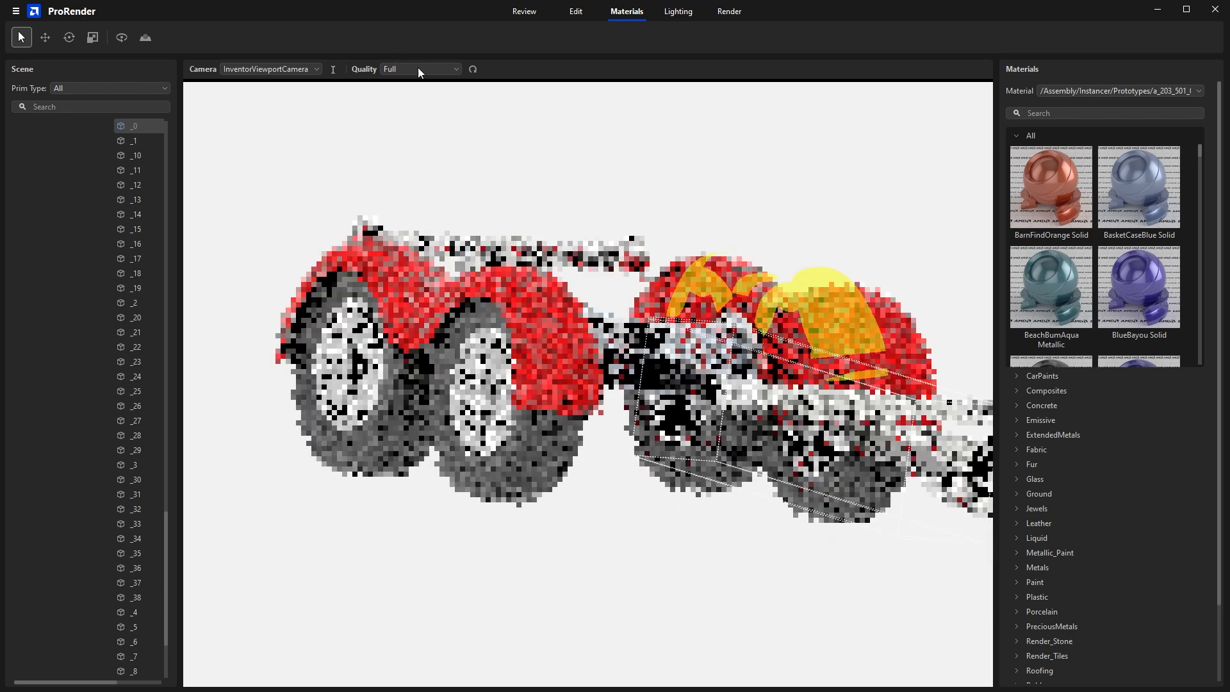
- Change the render quality from Full to Solid color
{"action": "left_click", "coordinate": [420, 69]}
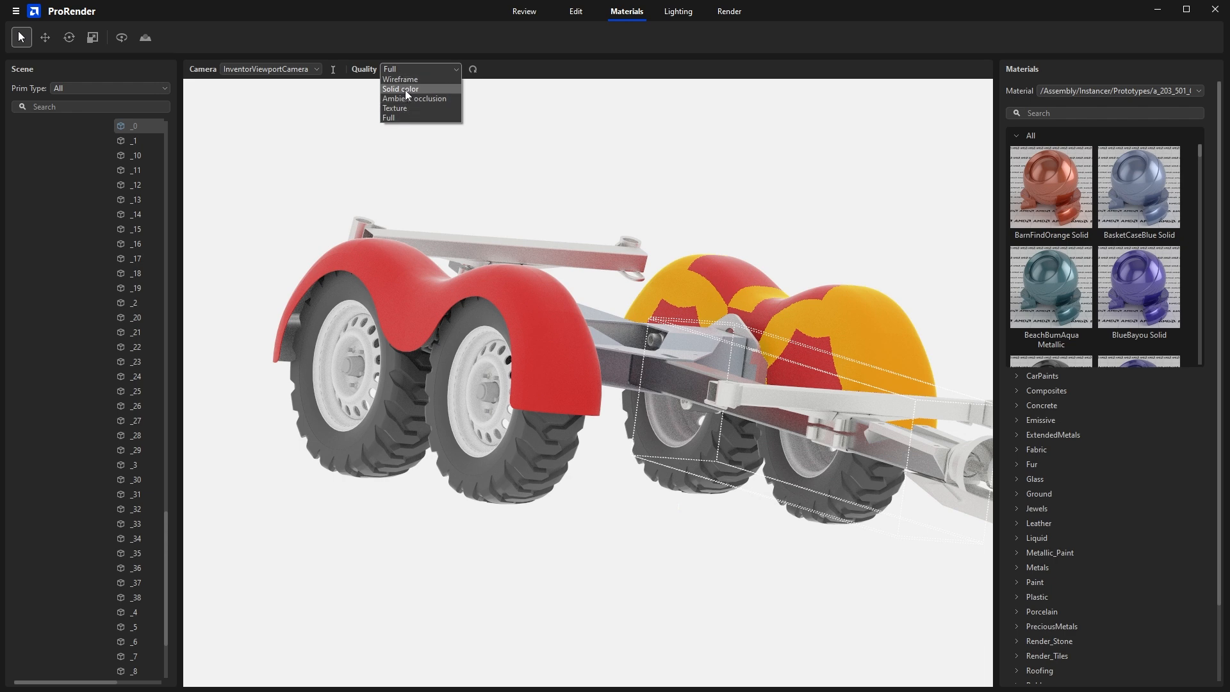
{"action": "mouse_move", "coordinate": [408, 89]}
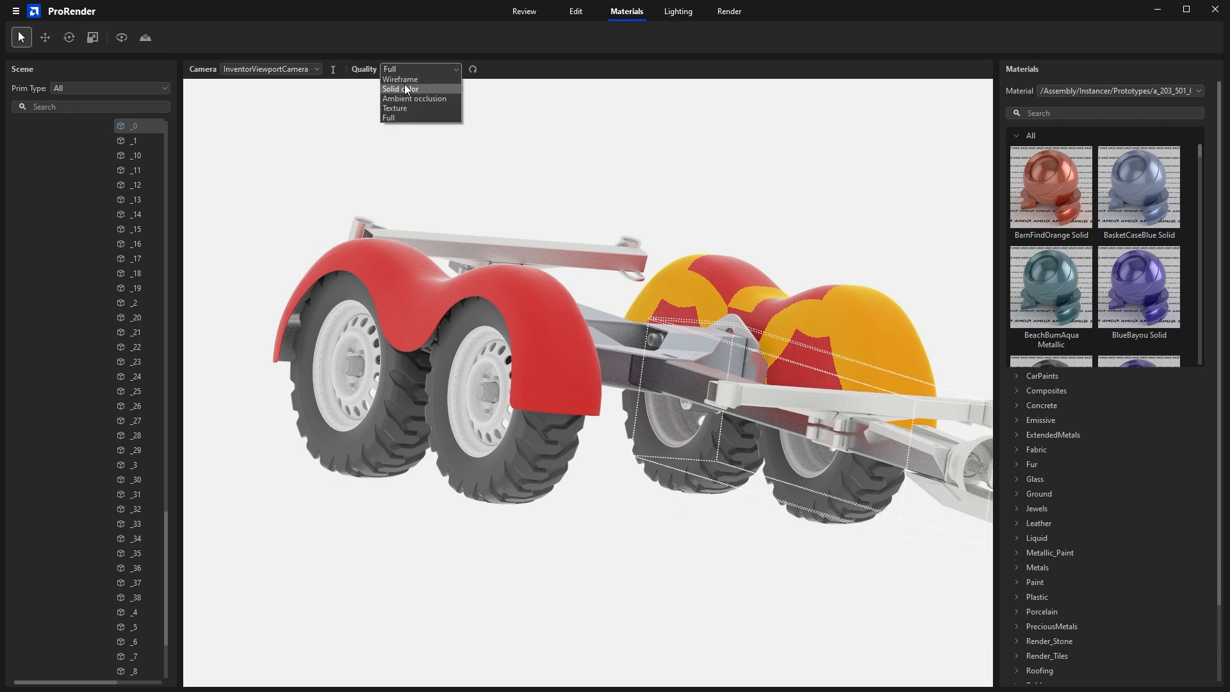
{"action": "mouse_move", "coordinate": [402, 101]}
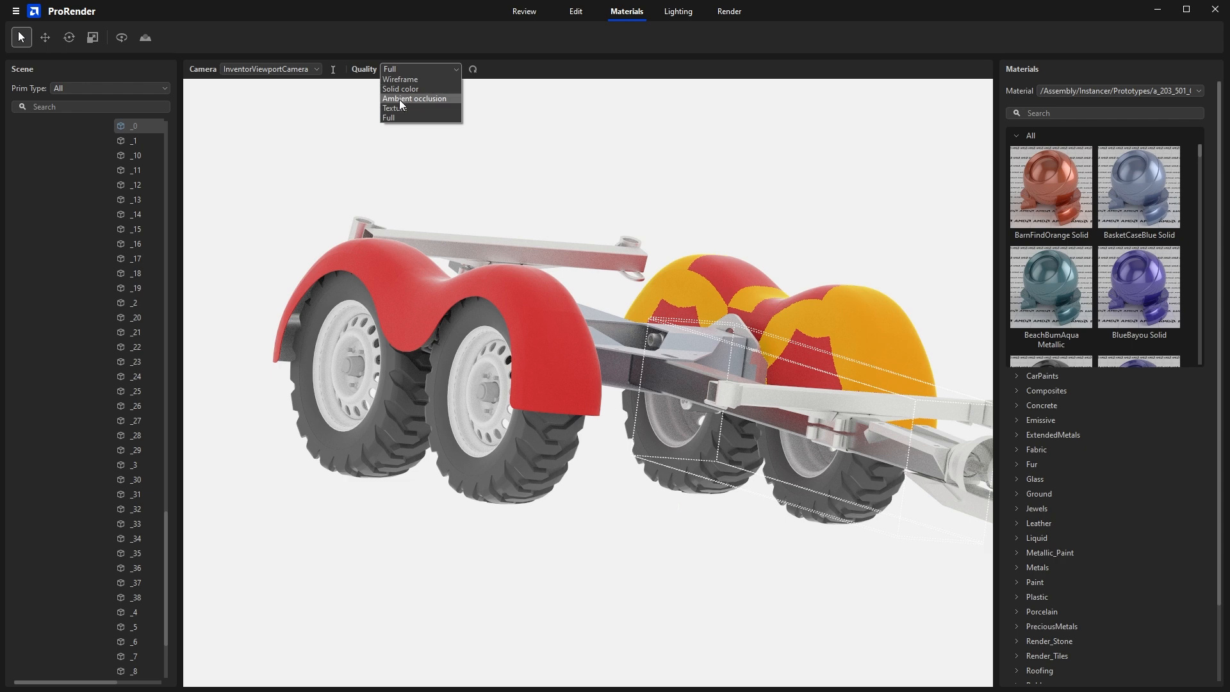
{"action": "mouse_move", "coordinate": [391, 118]}
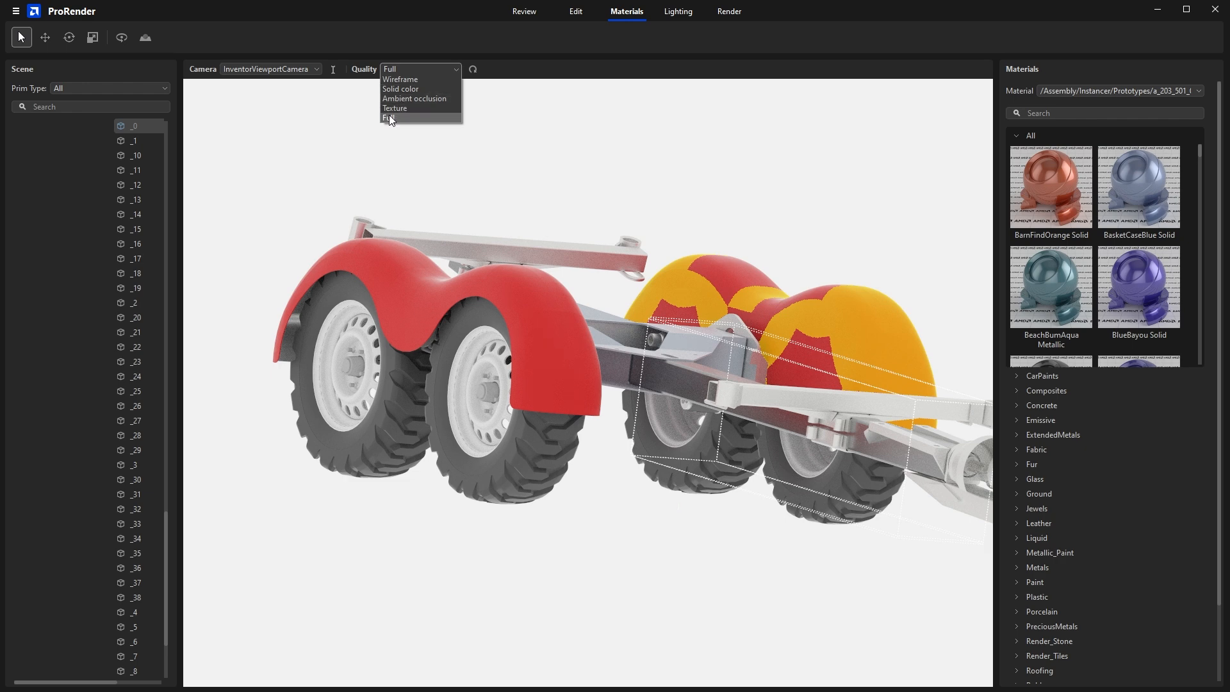
{"action": "mouse_move", "coordinate": [402, 90]}
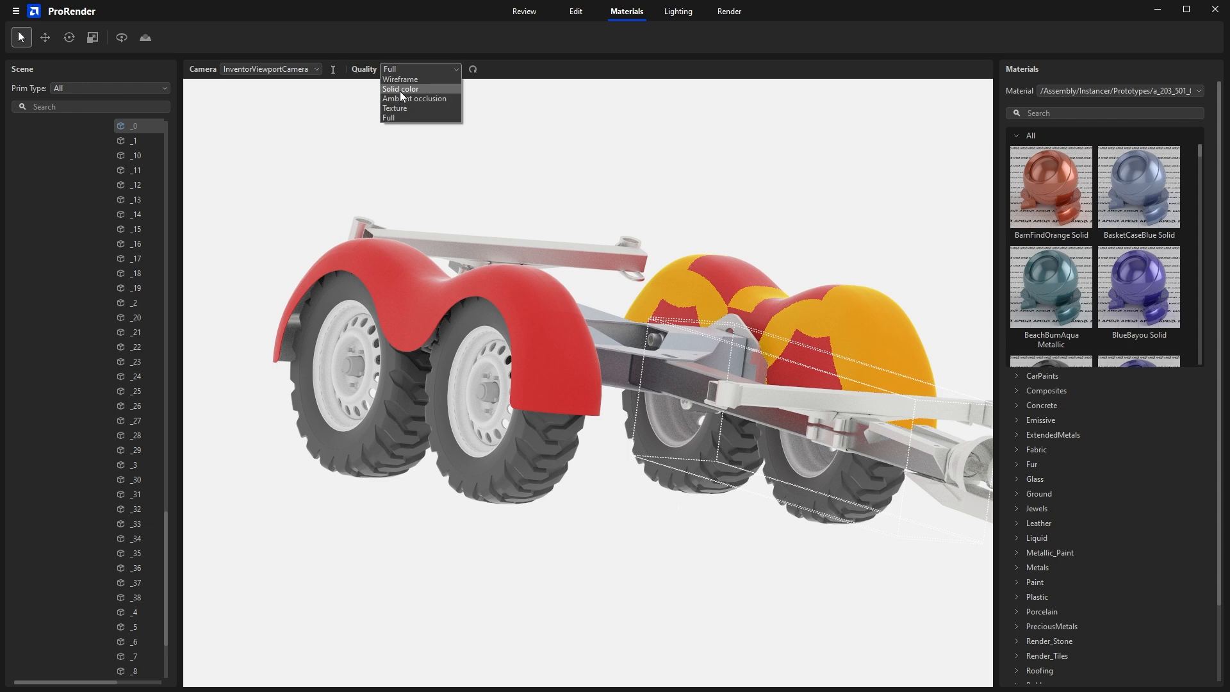
{"action": "left_click", "coordinate": [400, 89]}
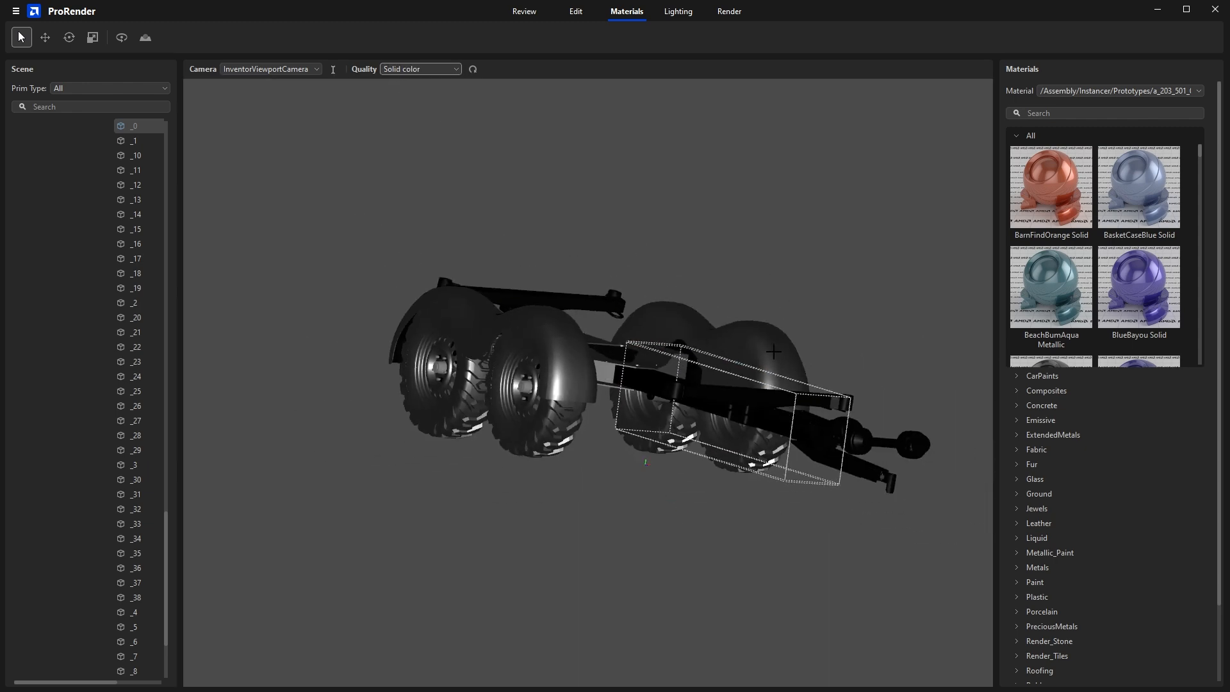
- Orbit the solid-colour trailer through side, low and three-quarter views, then return to Inventor
{"action": "left_click_drag", "start_coordinate": [773, 353], "coordinate": [726, 343]}
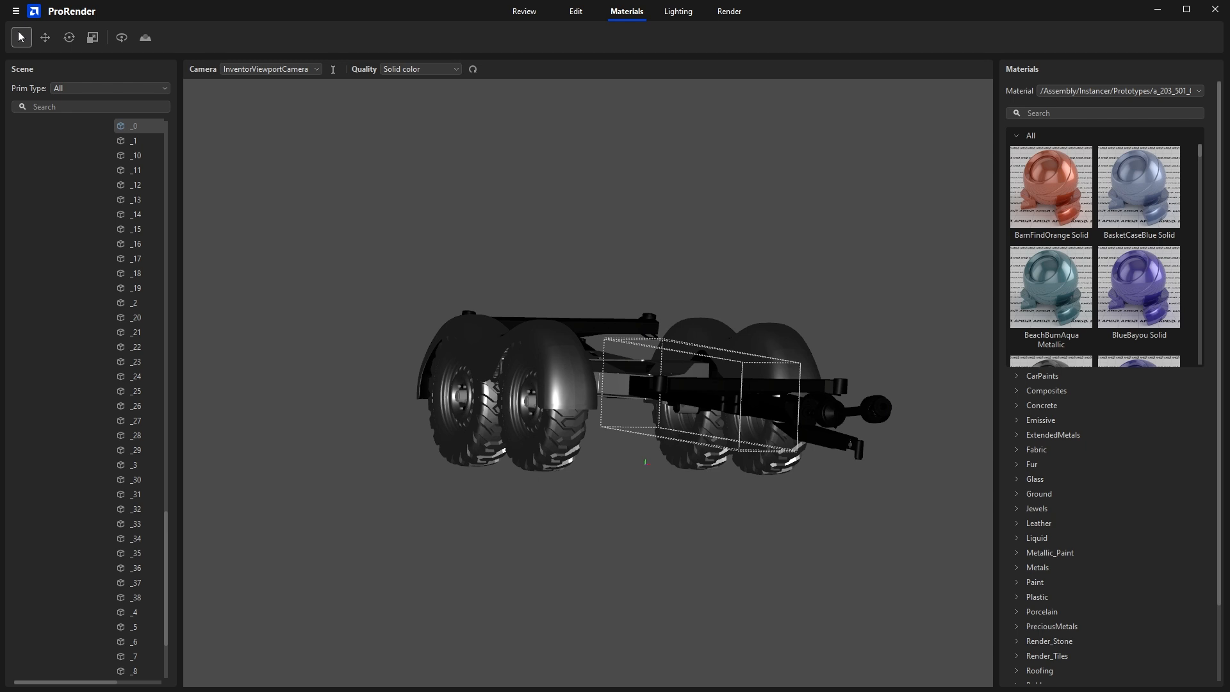
{"action": "mouse_move", "coordinate": [603, 372]}
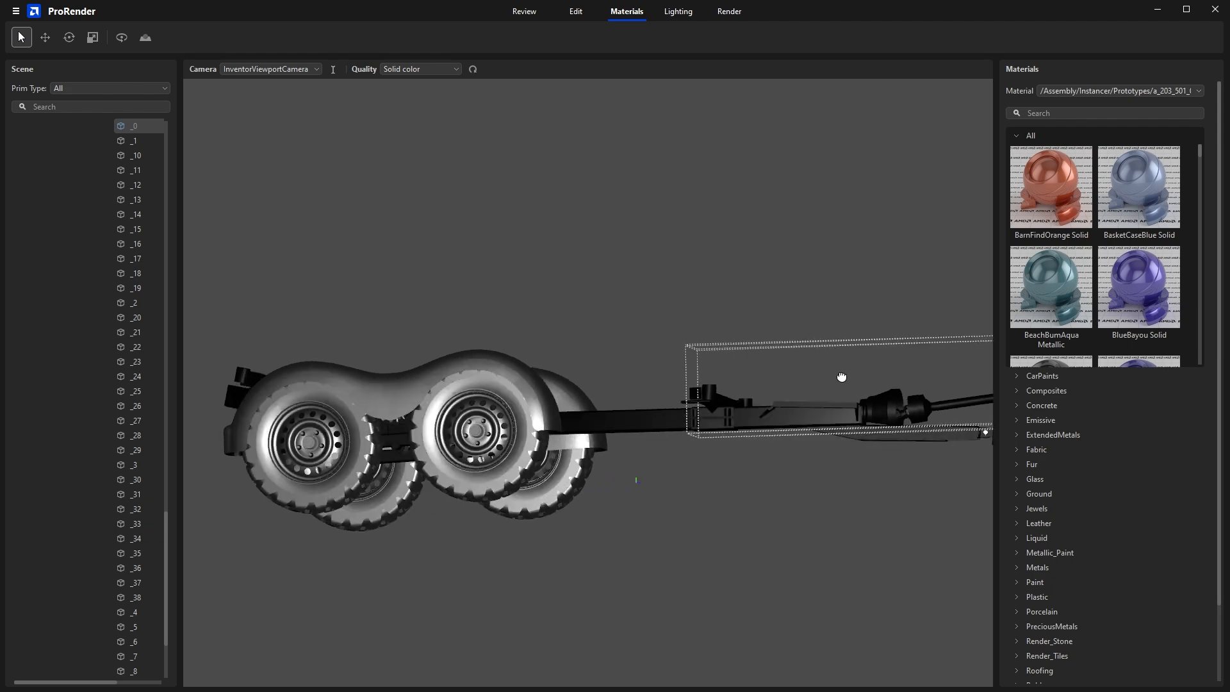
{"action": "left_click_drag", "start_coordinate": [842, 376], "coordinate": [687, 359]}
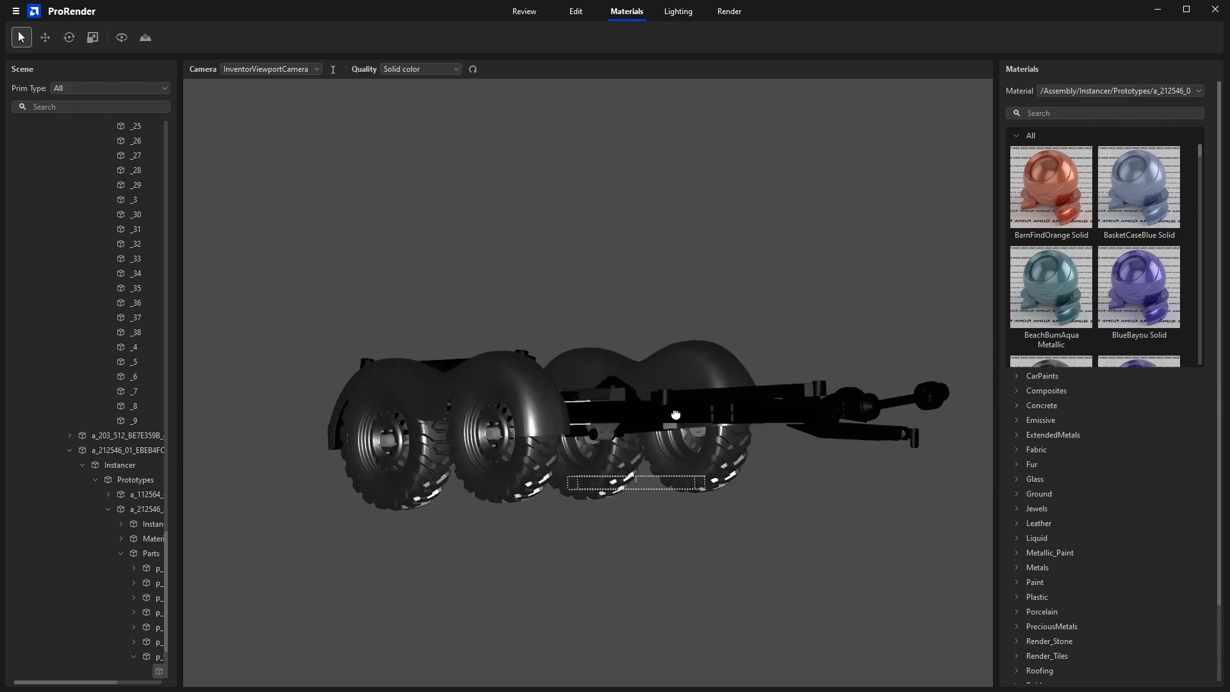
{"action": "left_click_drag", "start_coordinate": [674, 414], "coordinate": [524, 433]}
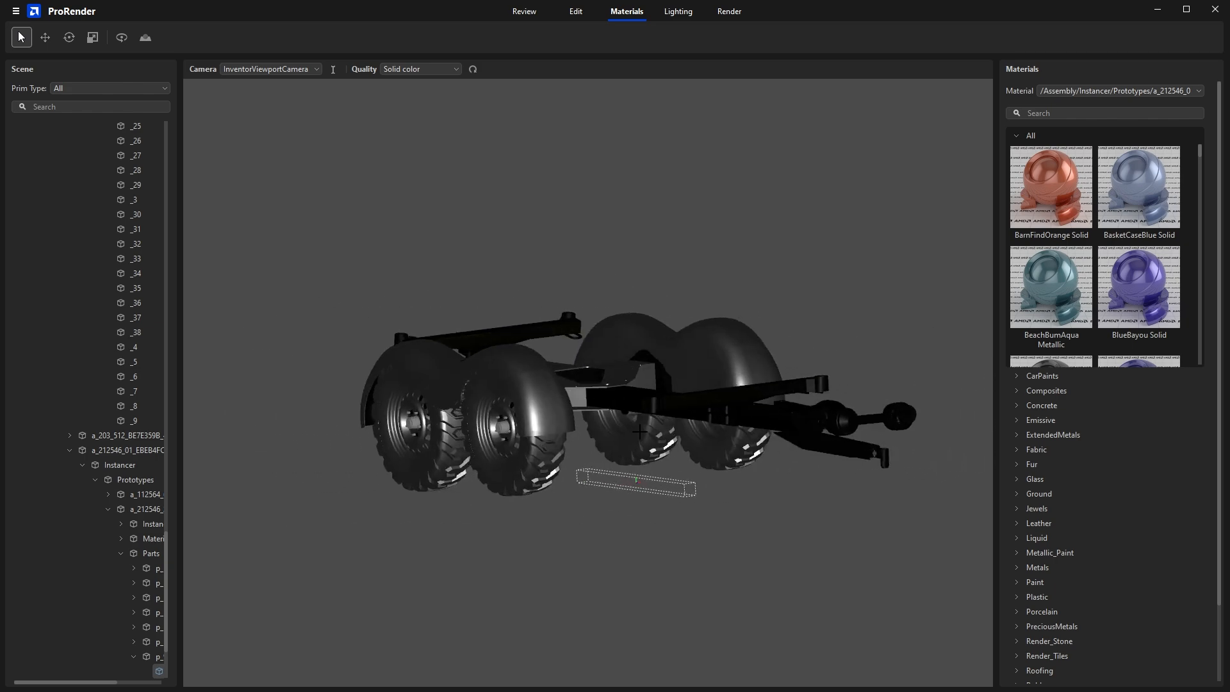
{"action": "left_click", "coordinate": [420, 69]}
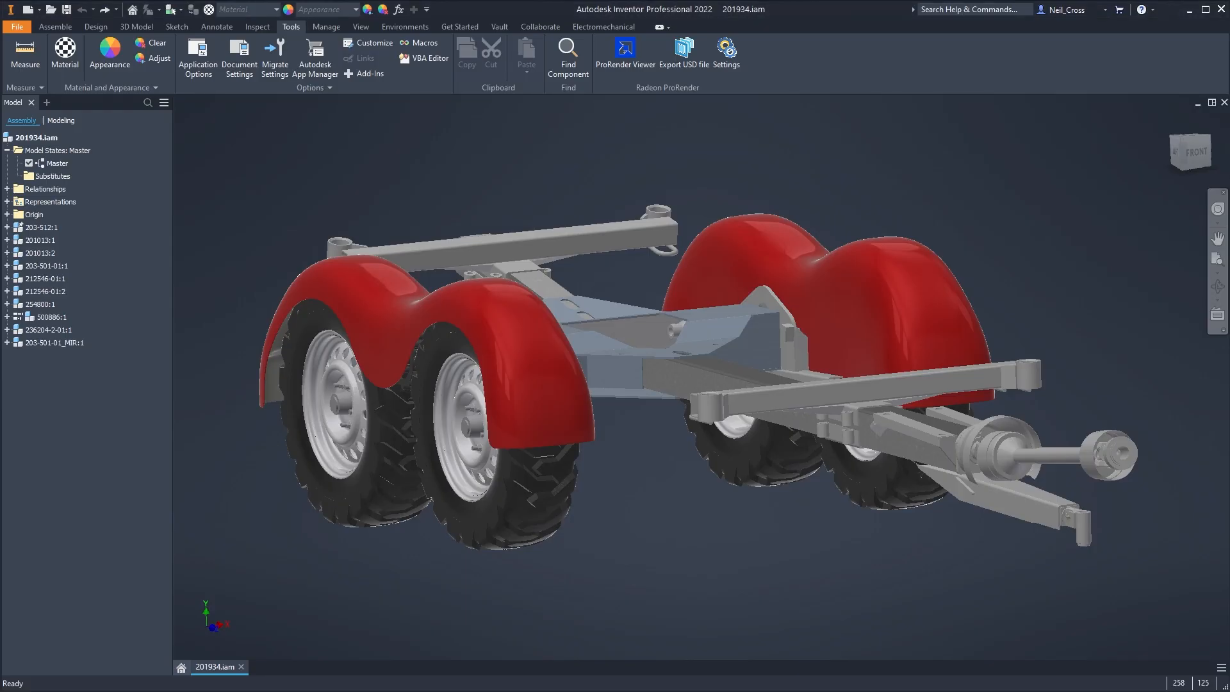
{"action": "mouse_move", "coordinate": [626, 50]}
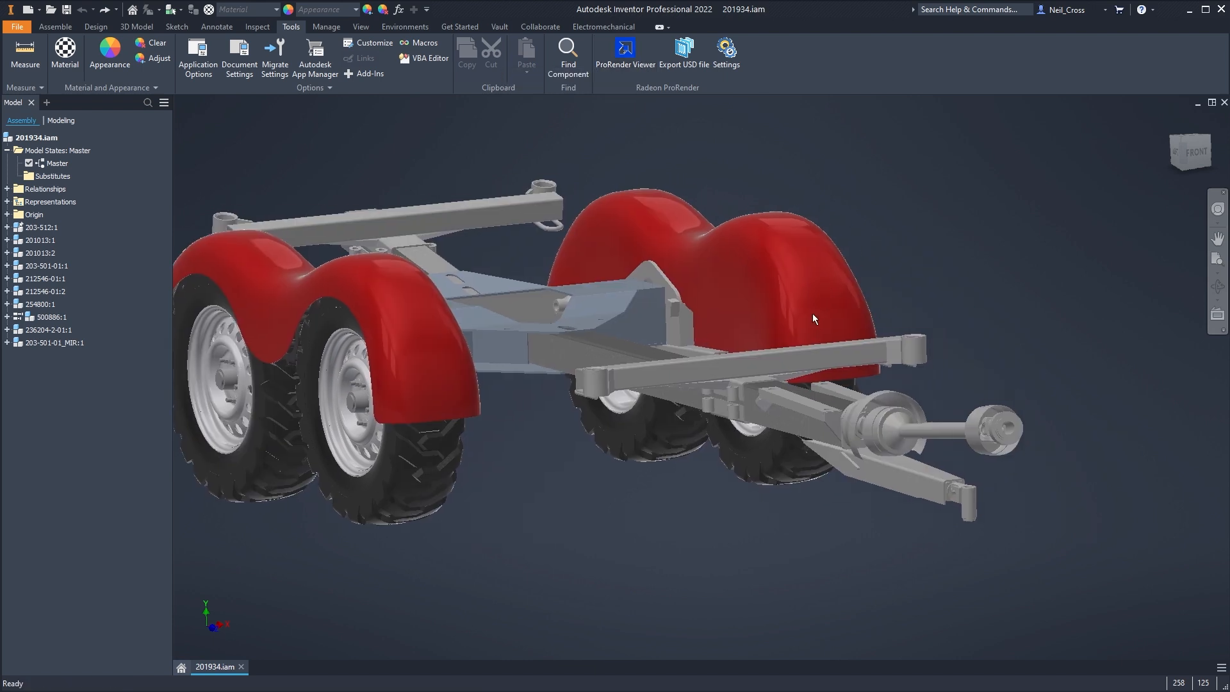
- Delete the drawbar crossbar and towing eye in Inventor and confirm they vanish in ProRender
{"action": "left_click", "coordinate": [624, 49]}
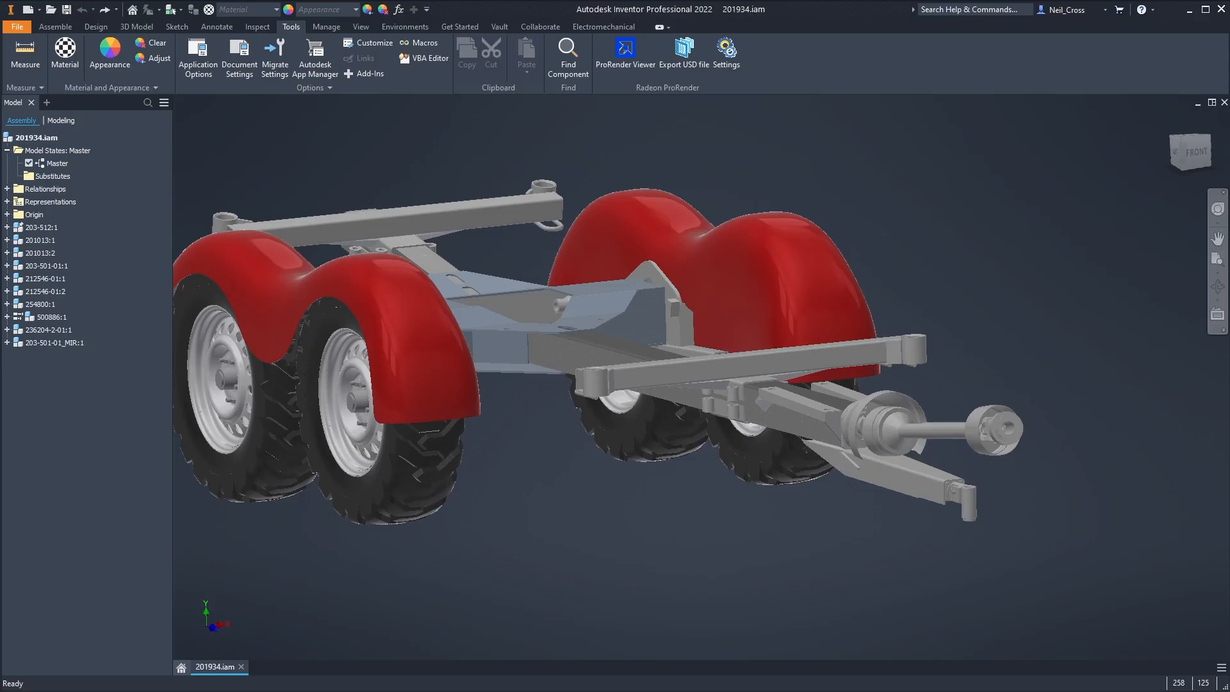
{"action": "left_click", "coordinate": [624, 48]}
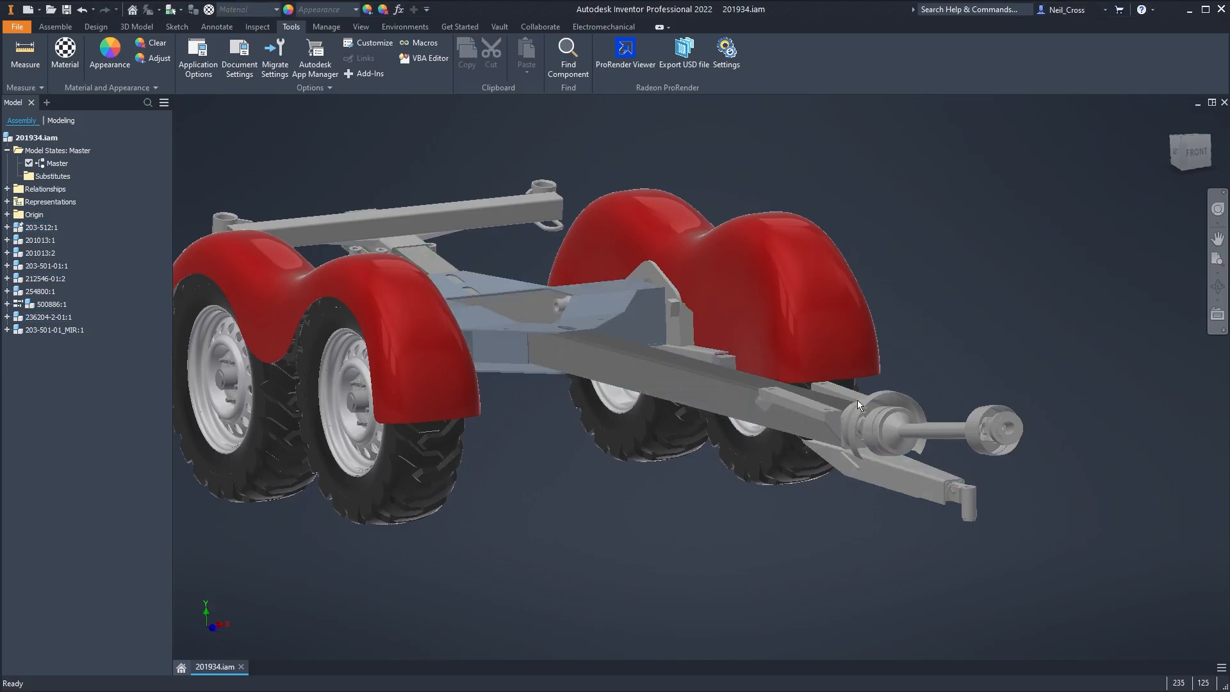
{"action": "left_click", "coordinate": [624, 47]}
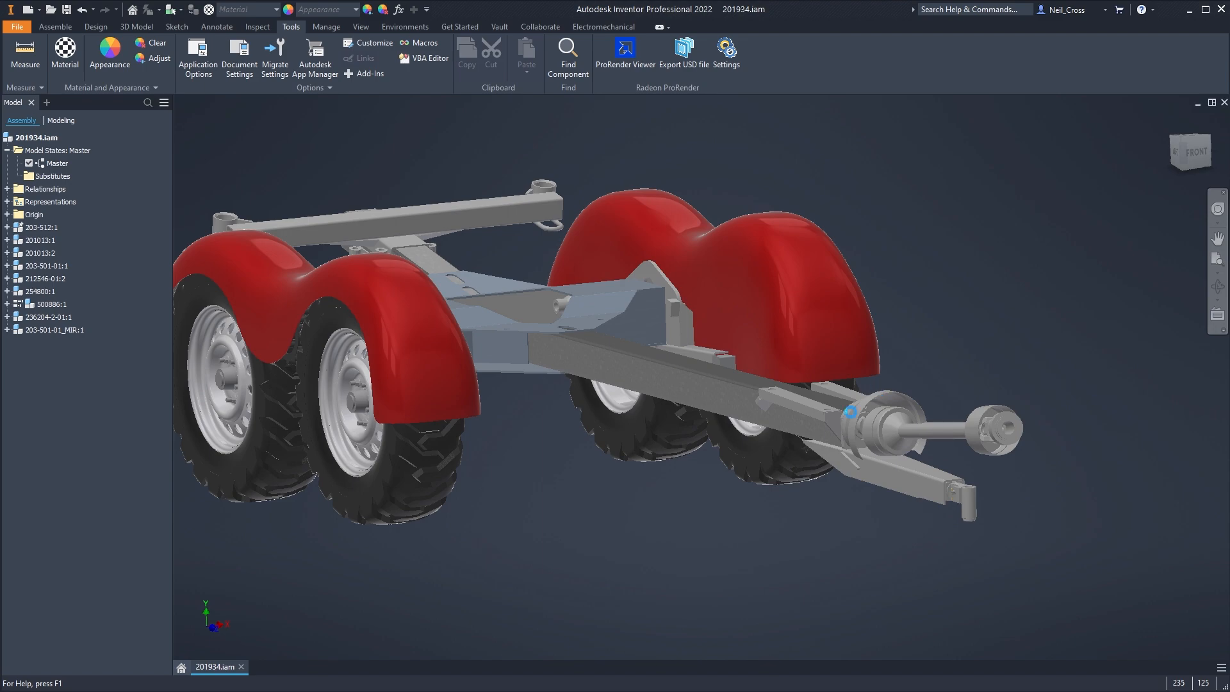
{"action": "left_click", "coordinate": [625, 50]}
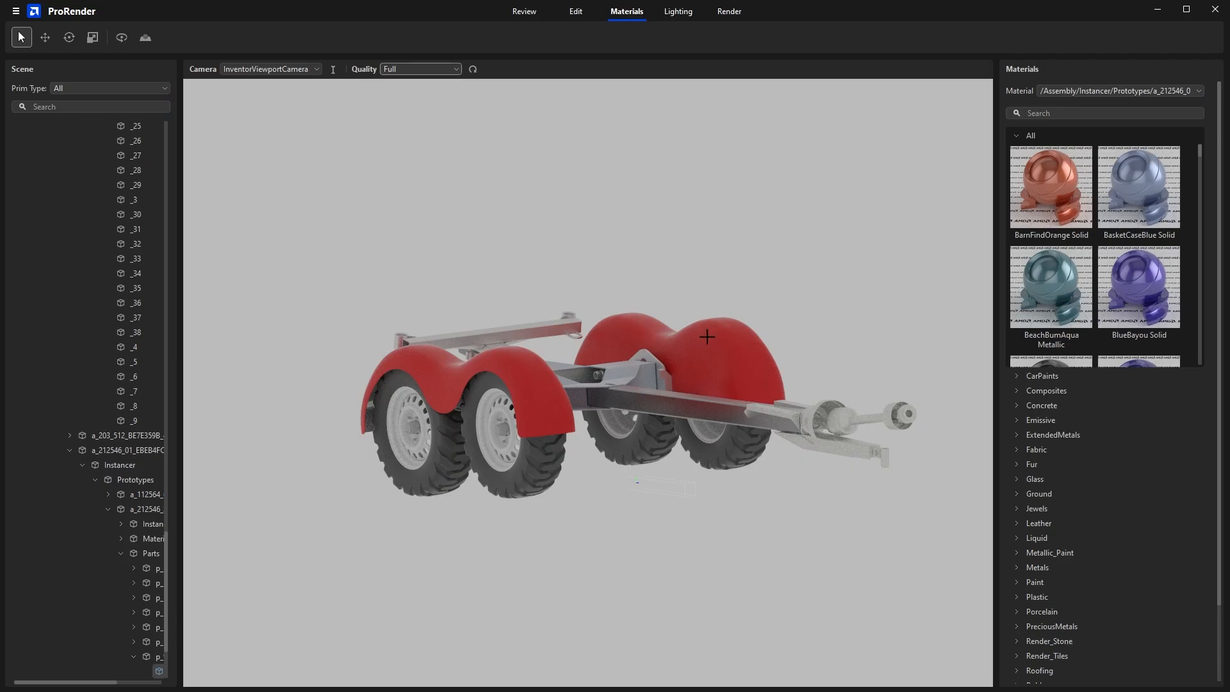
{"action": "mouse_move", "coordinate": [660, 403]}
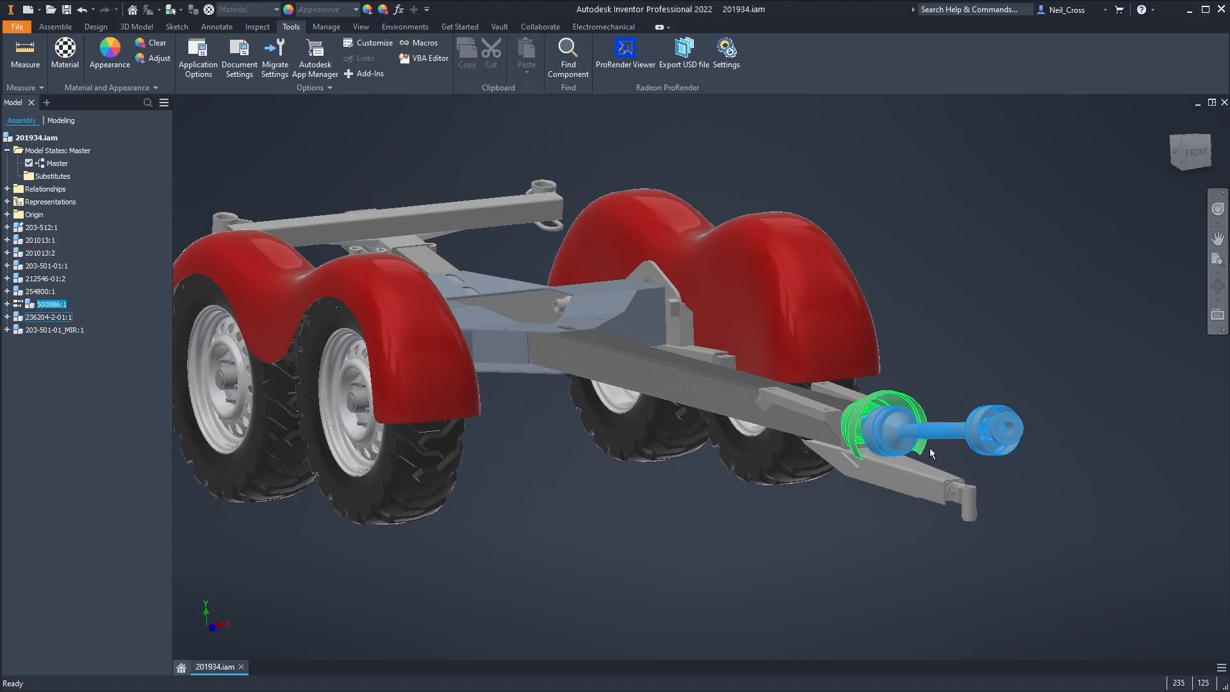
{"action": "left_click", "coordinate": [625, 49]}
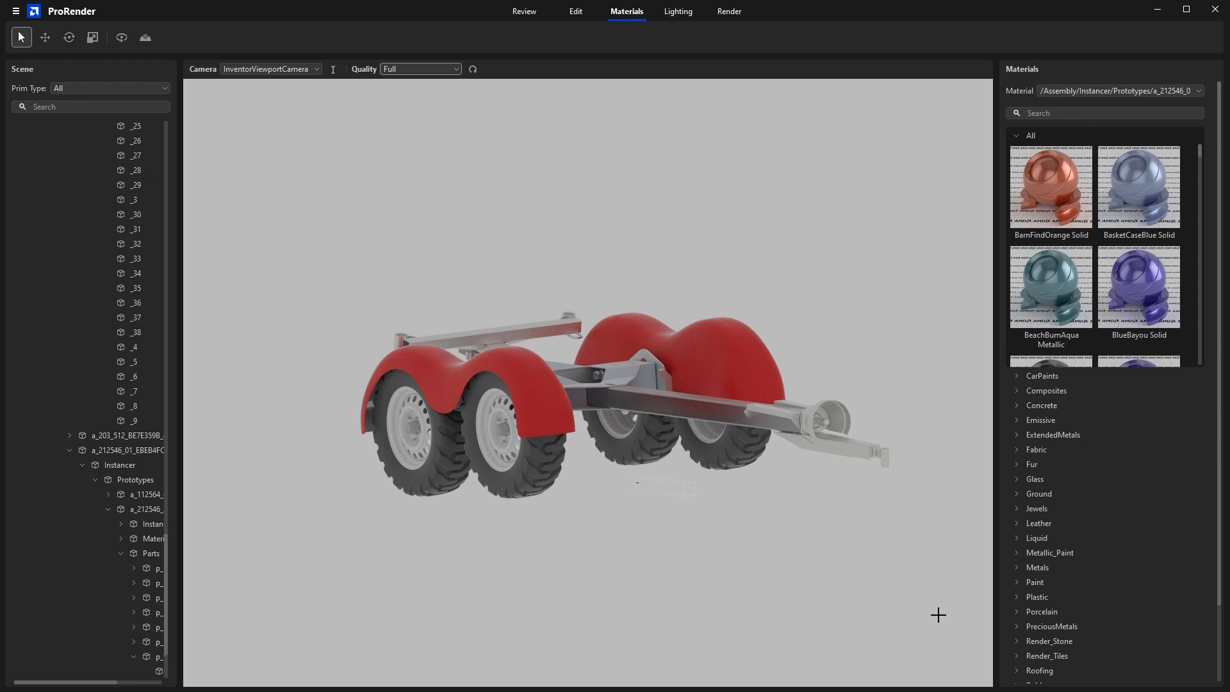
{"action": "mouse_move", "coordinate": [911, 549]}
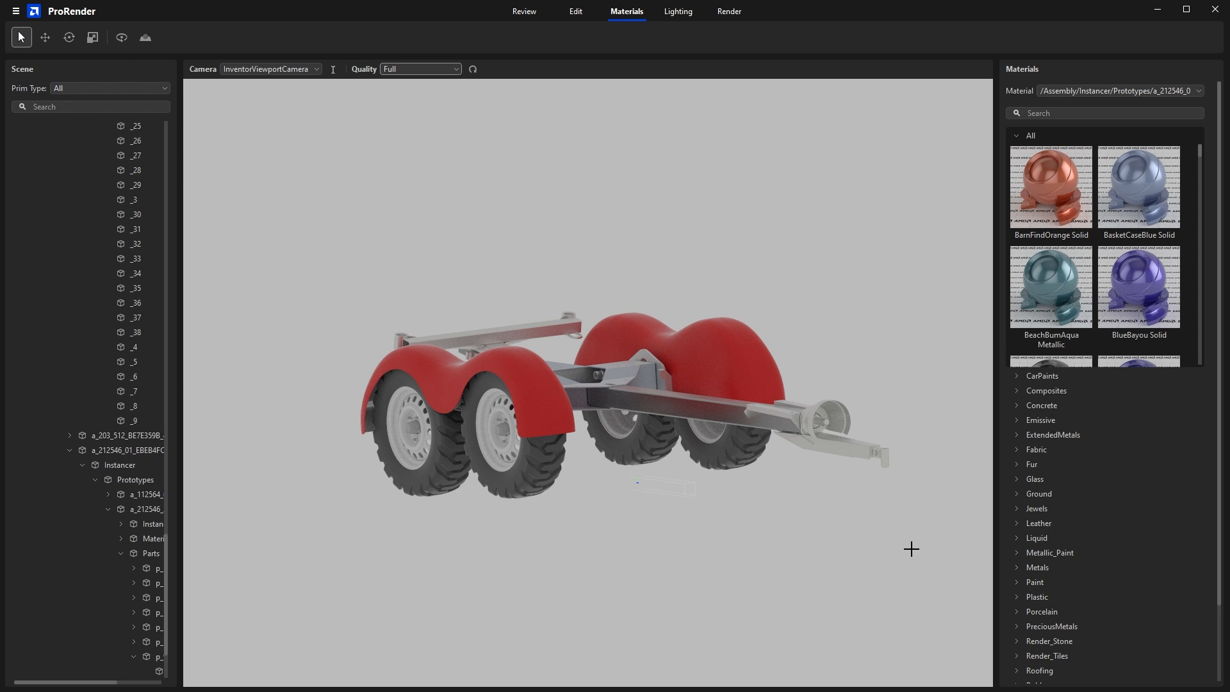